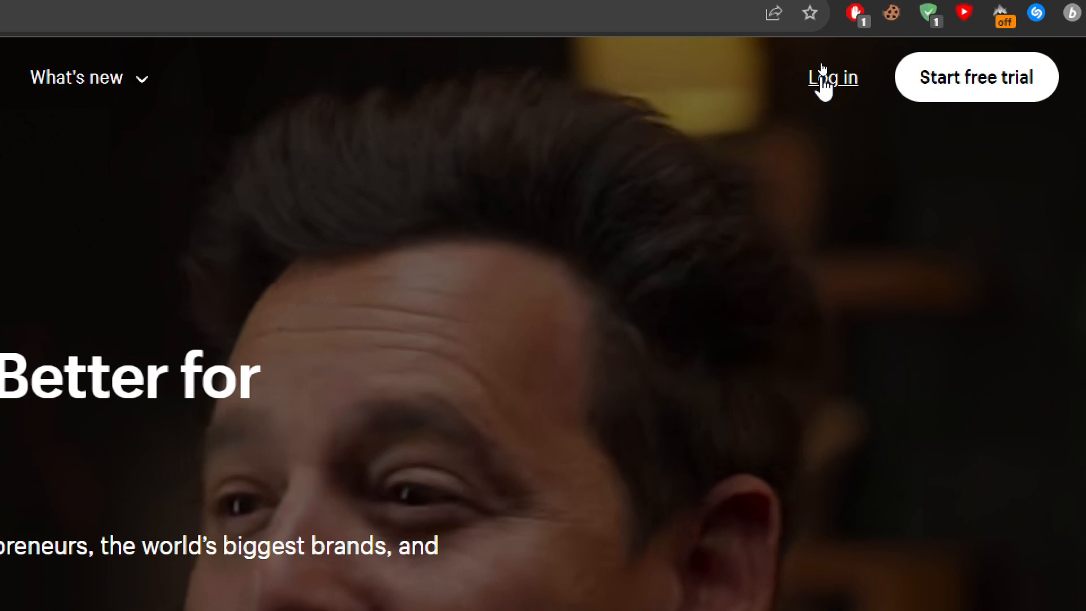
Log in from the Shopify homepage to reach the My Store admin home
click(831, 76)
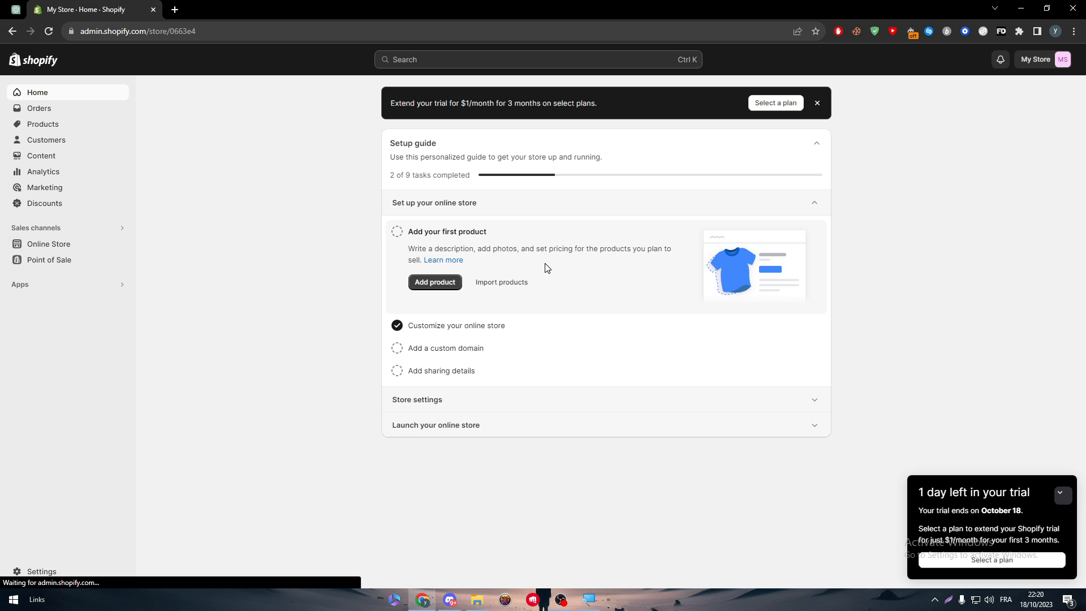
mouse_move(60, 563)
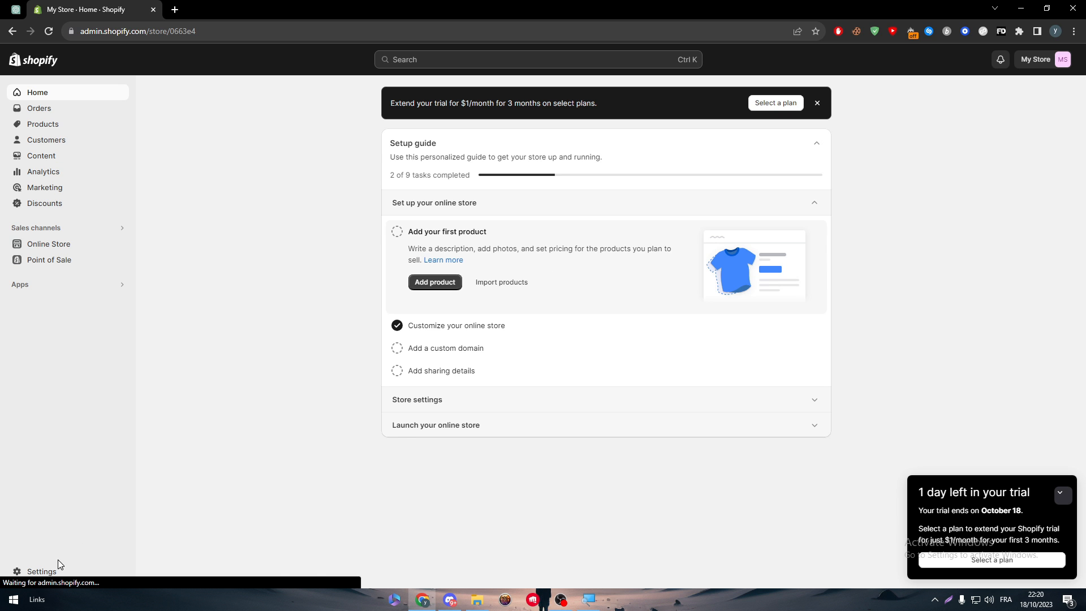
click(42, 570)
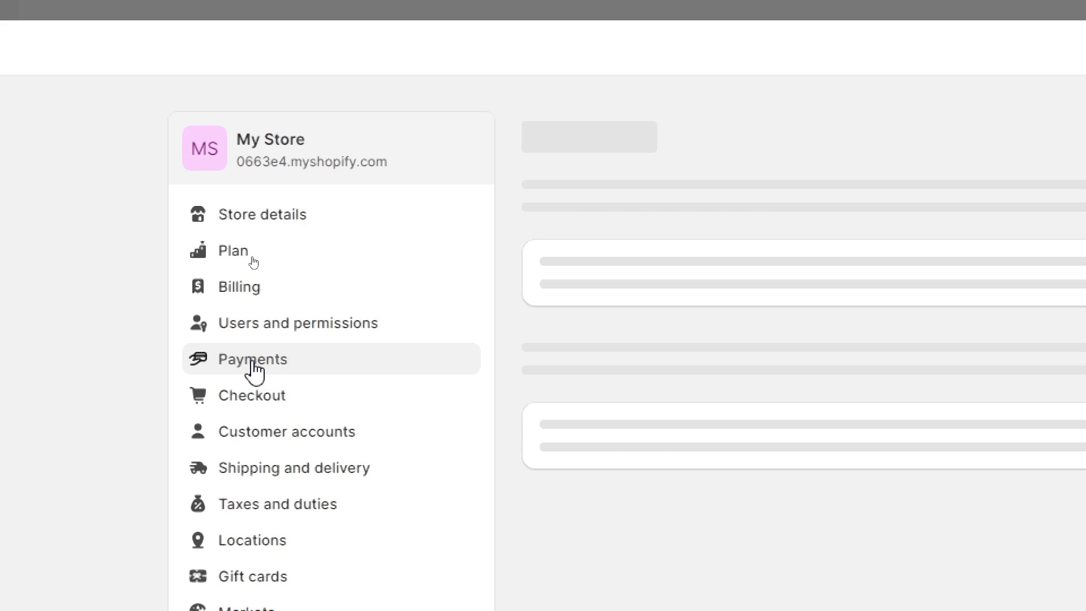
click(252, 358)
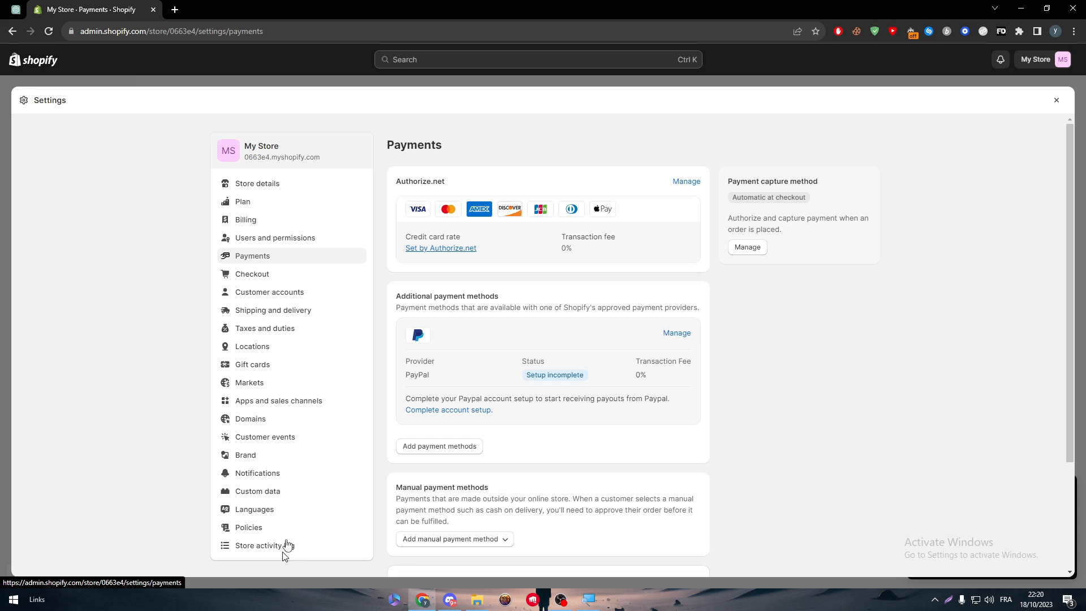
mouse_move(1055, 101)
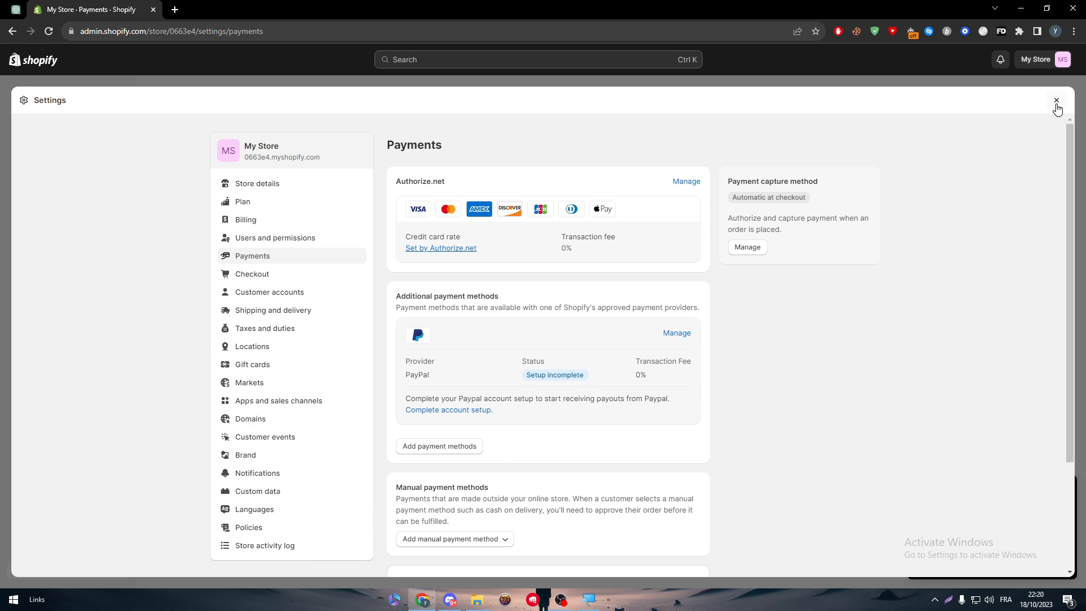
click(1057, 101)
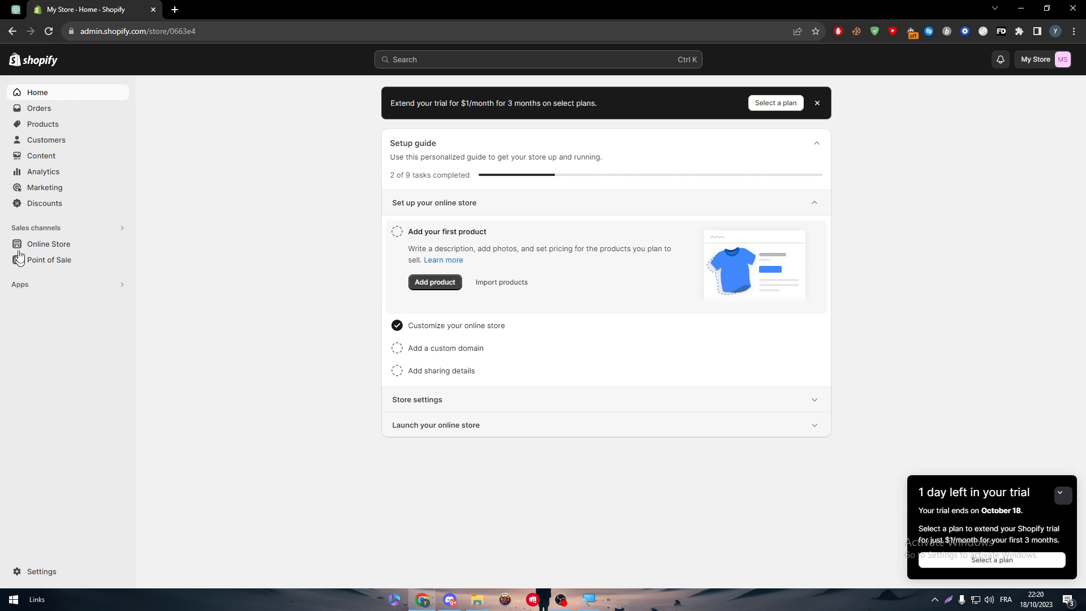
mouse_move(467, 354)
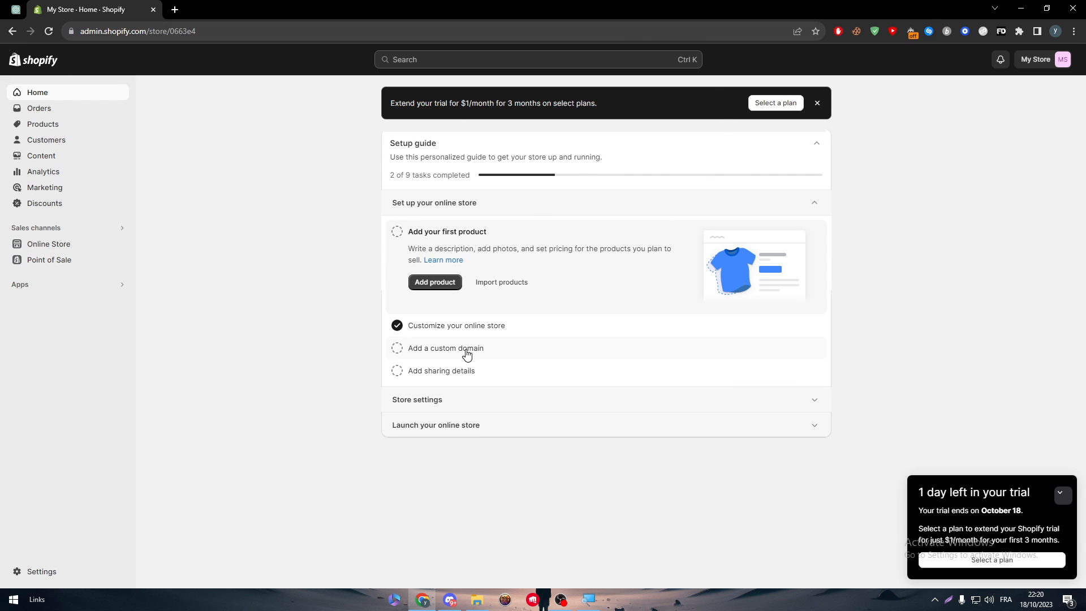
mouse_move(91, 82)
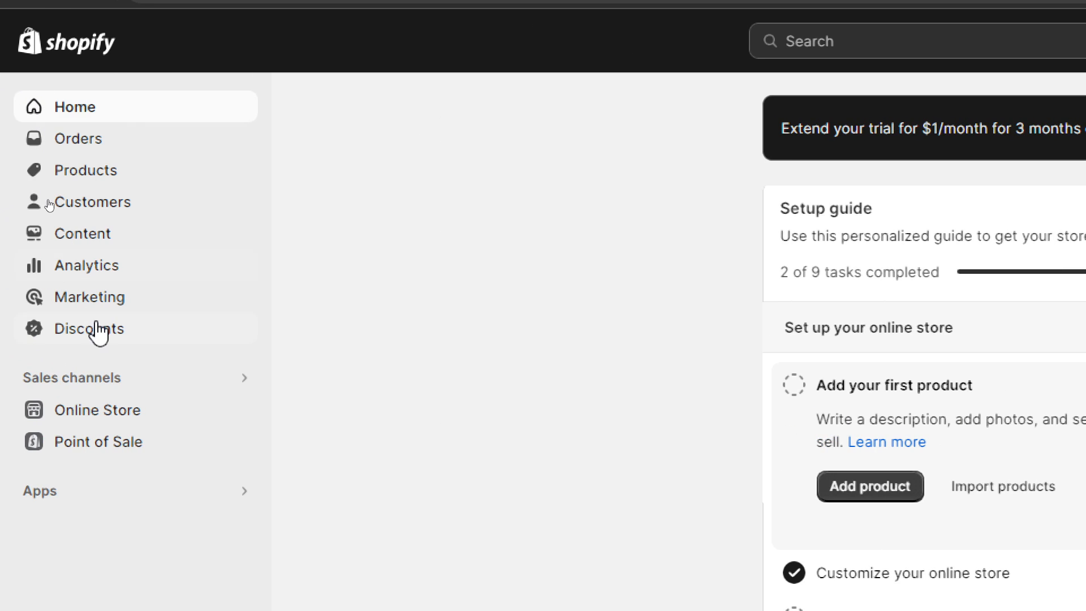
mouse_move(91, 381)
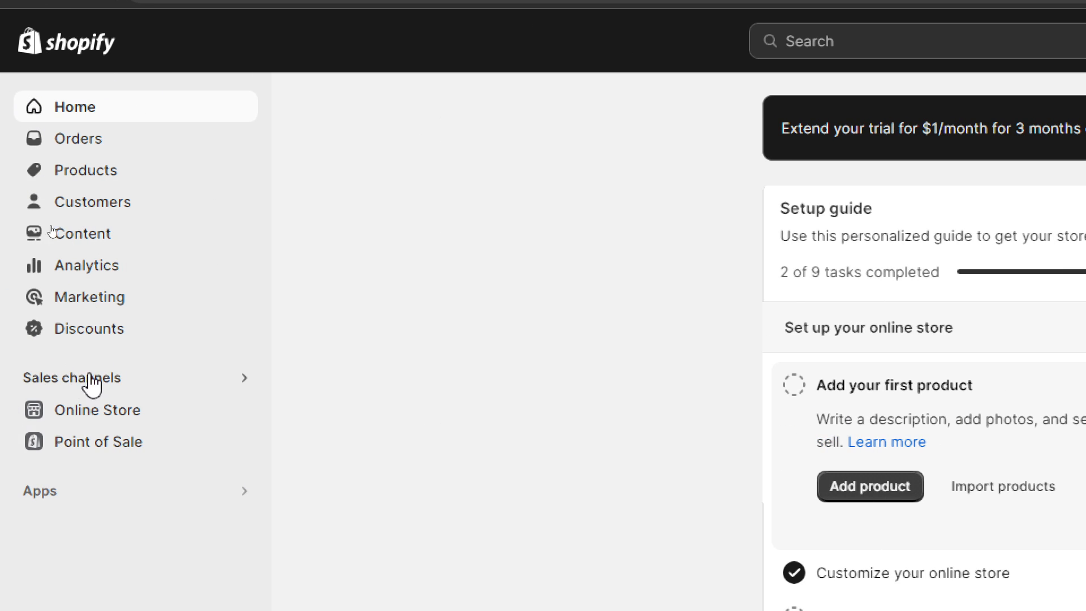
Search the Shopify App Store for 'glowroad' via the admin's app suggestions, then start a new browser tab
click(39, 489)
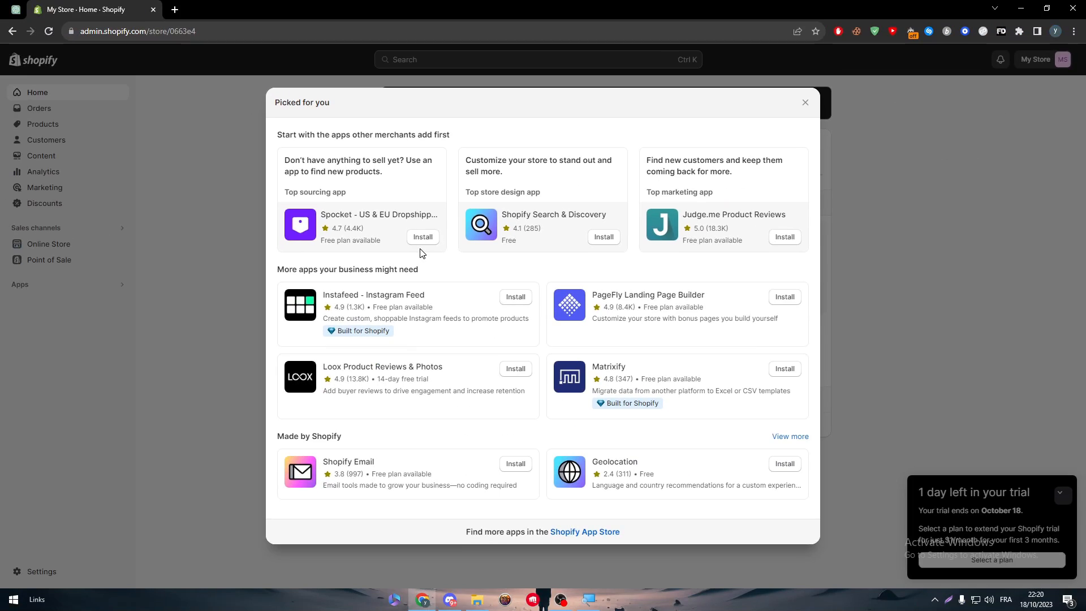
mouse_move(589, 536)
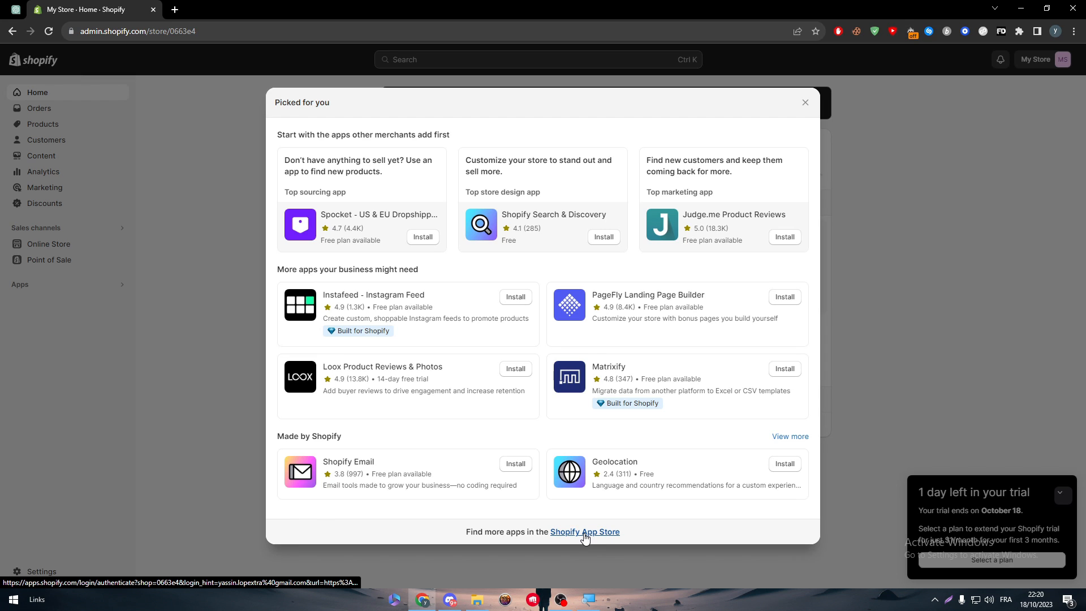
click(585, 532)
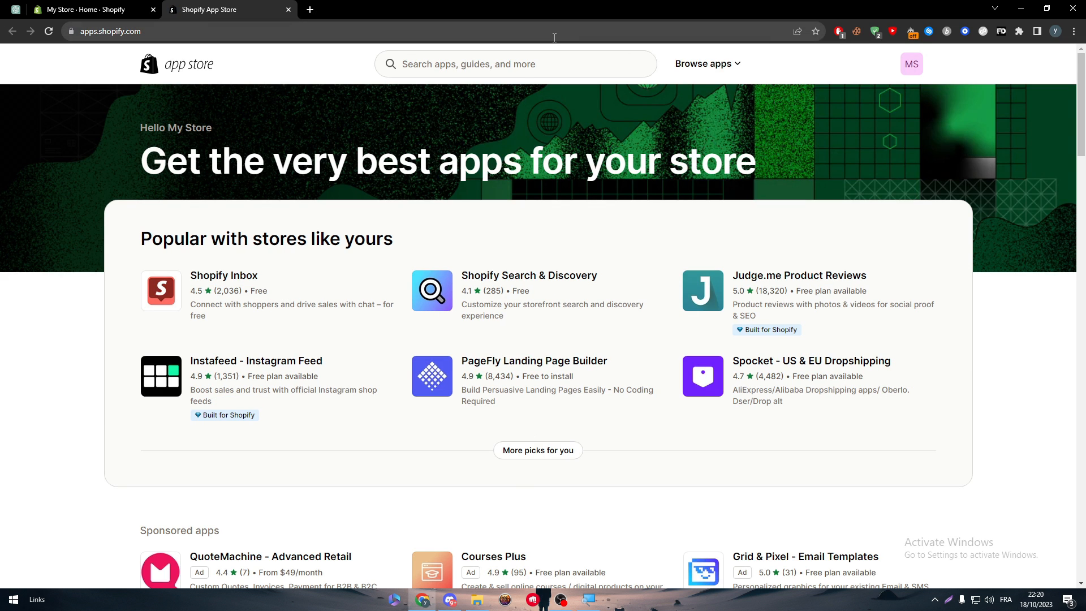
click(516, 64)
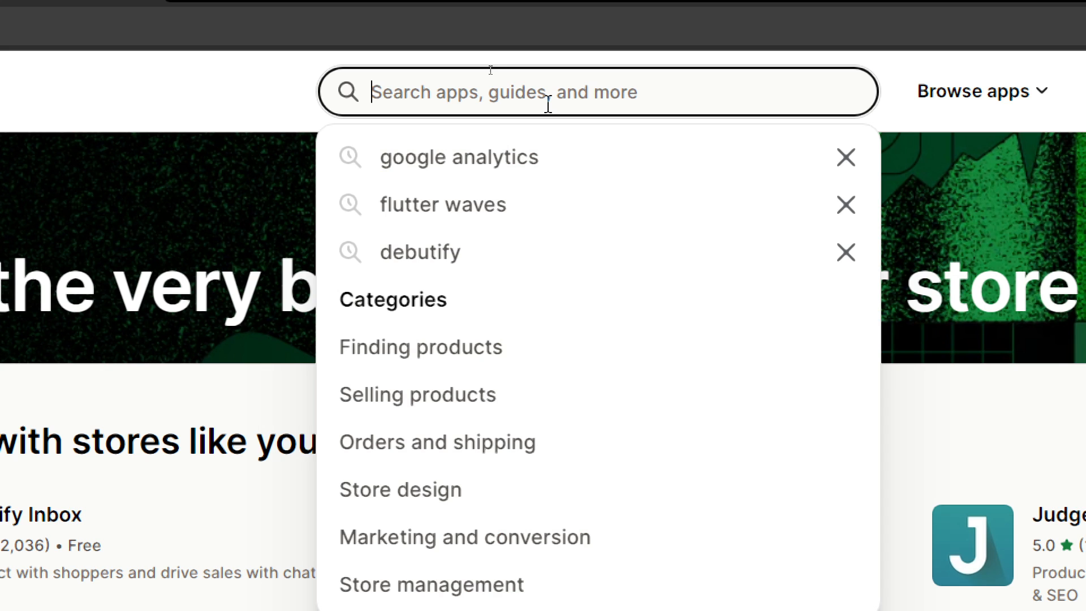
text(glowroad)
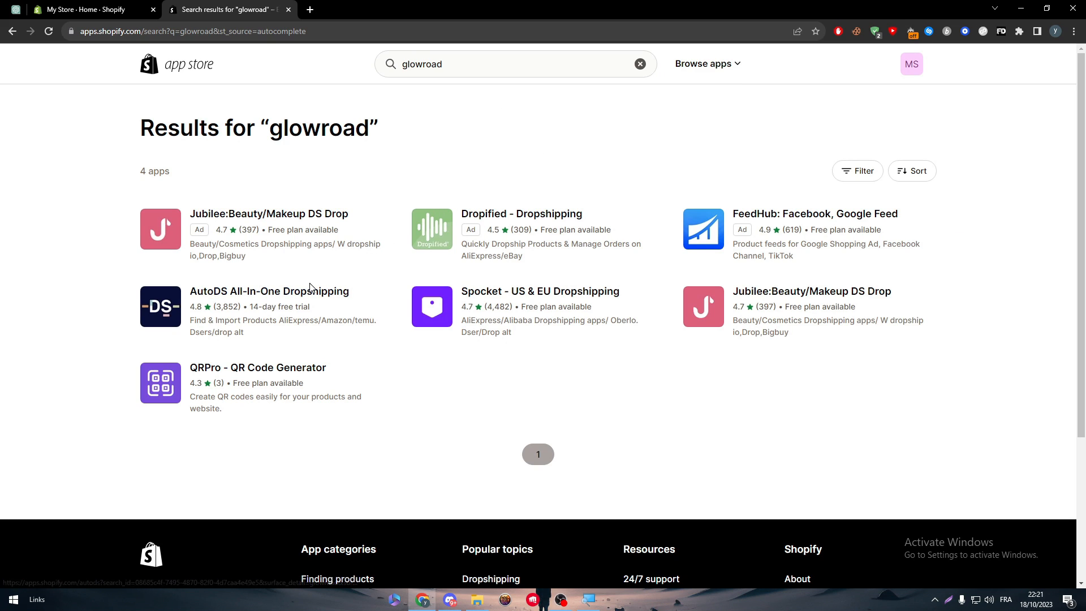
mouse_move(418, 160)
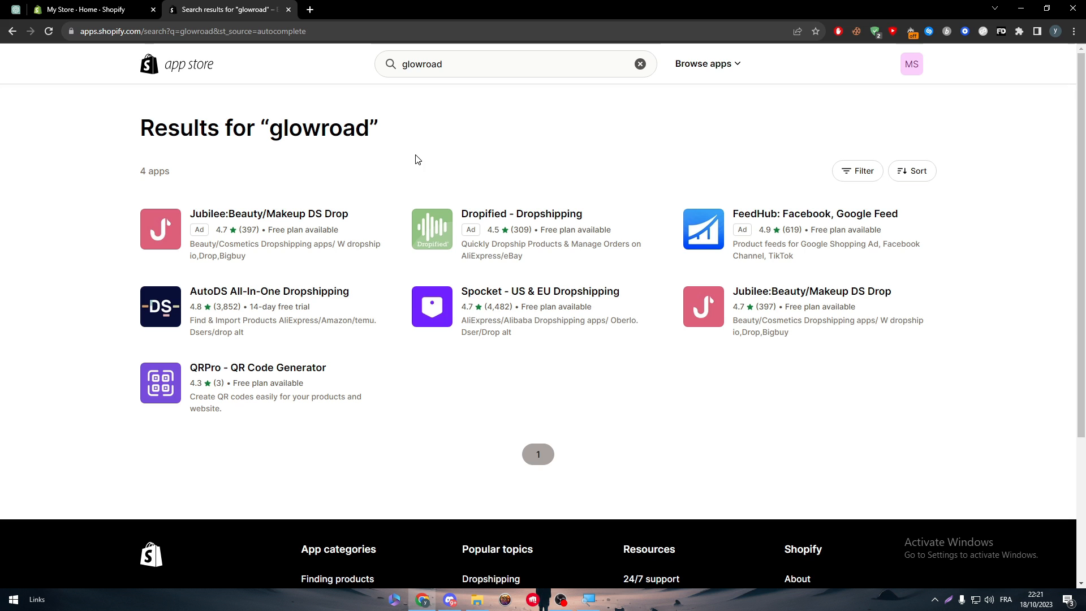
double_click(318, 128)
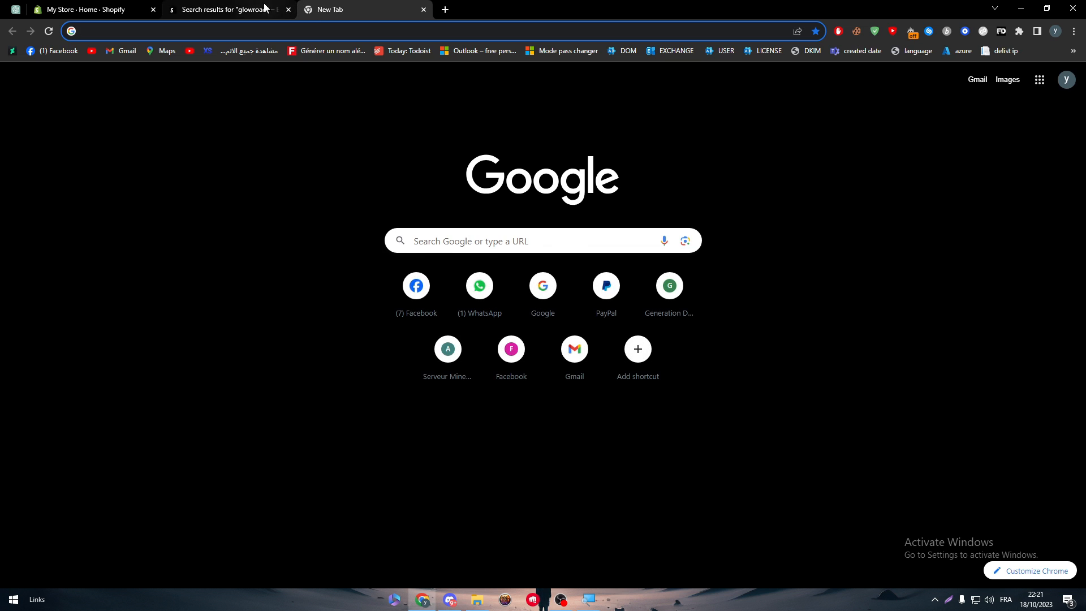
click(80, 10)
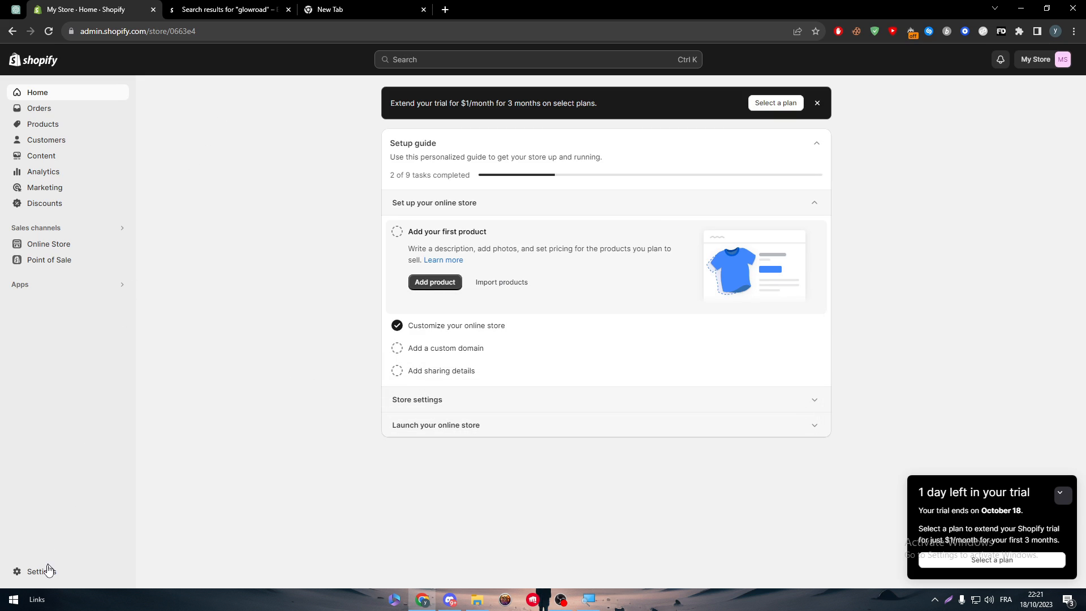
click(39, 570)
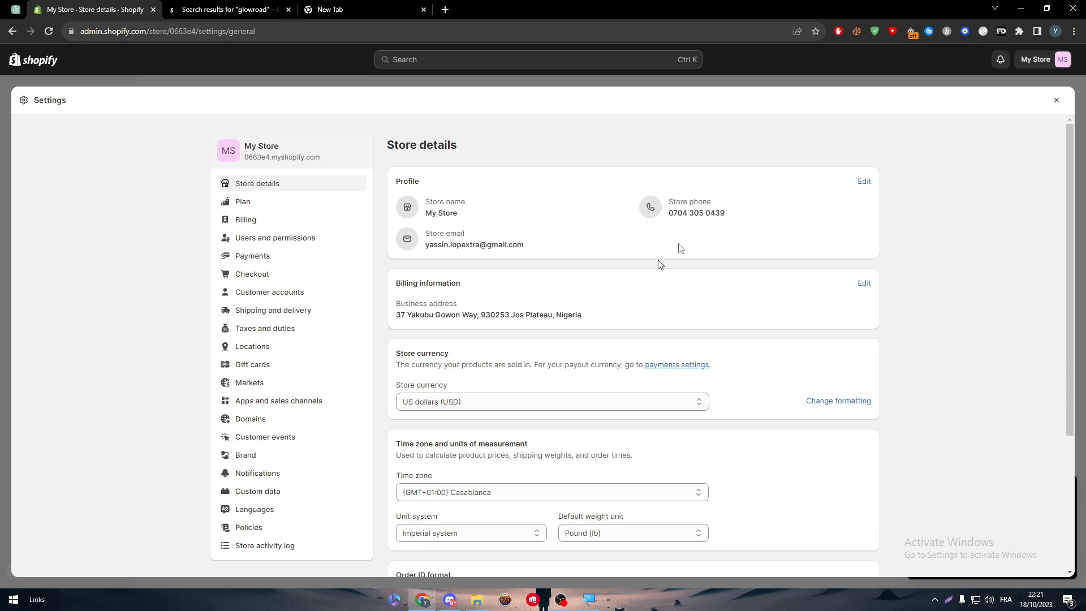
click(1055, 100)
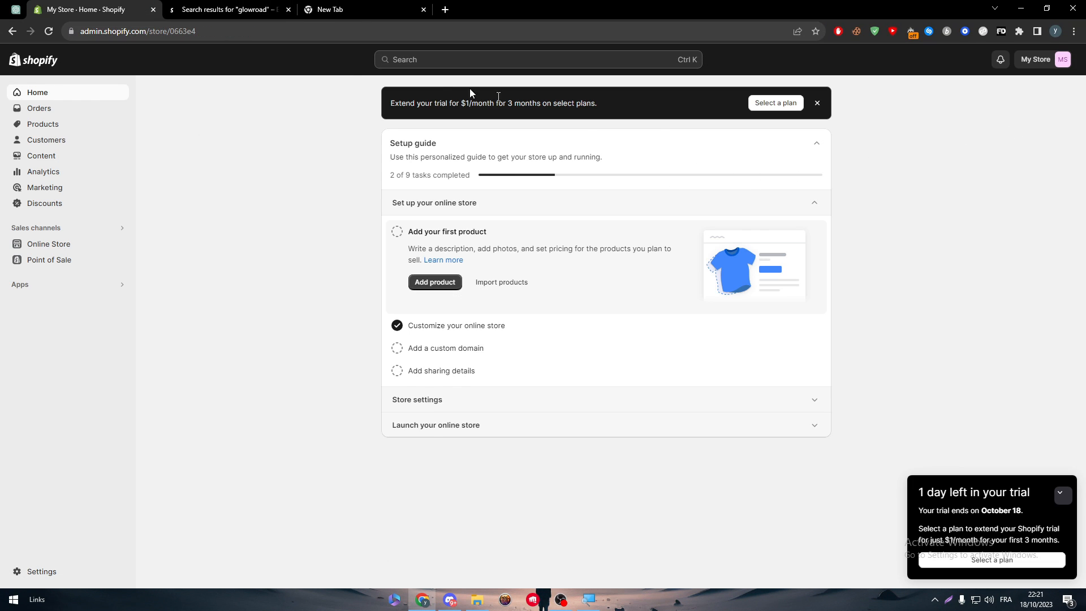
mouse_move(274, 59)
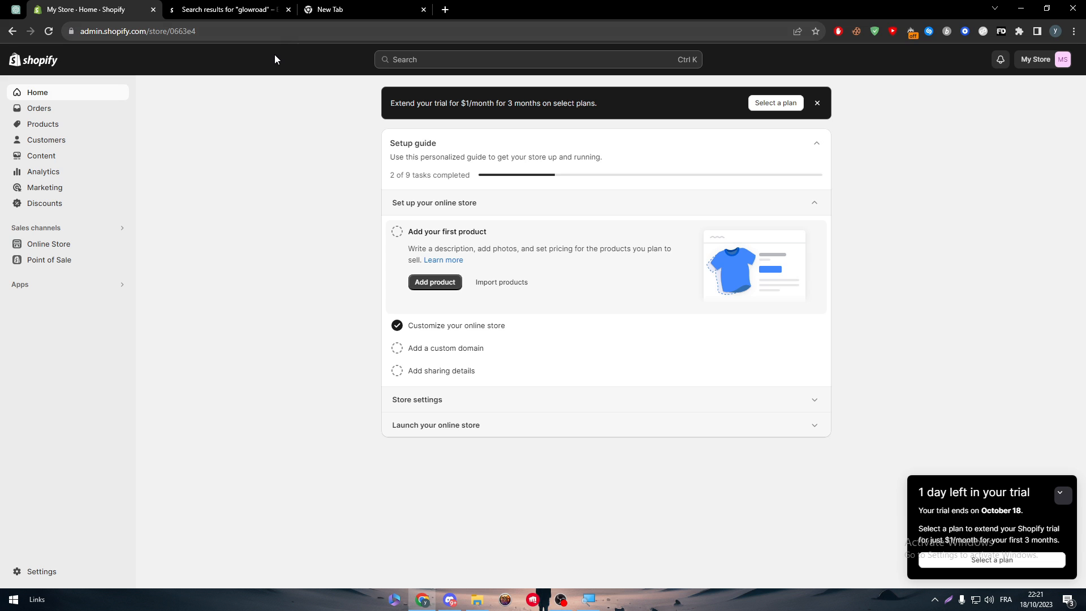
mouse_move(285, 116)
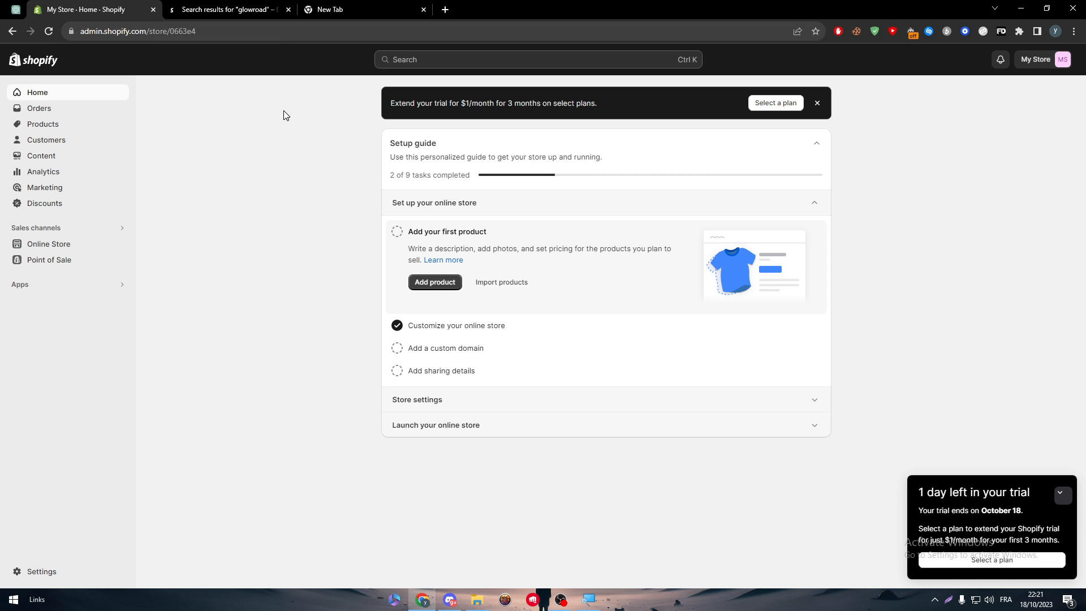
click(362, 9)
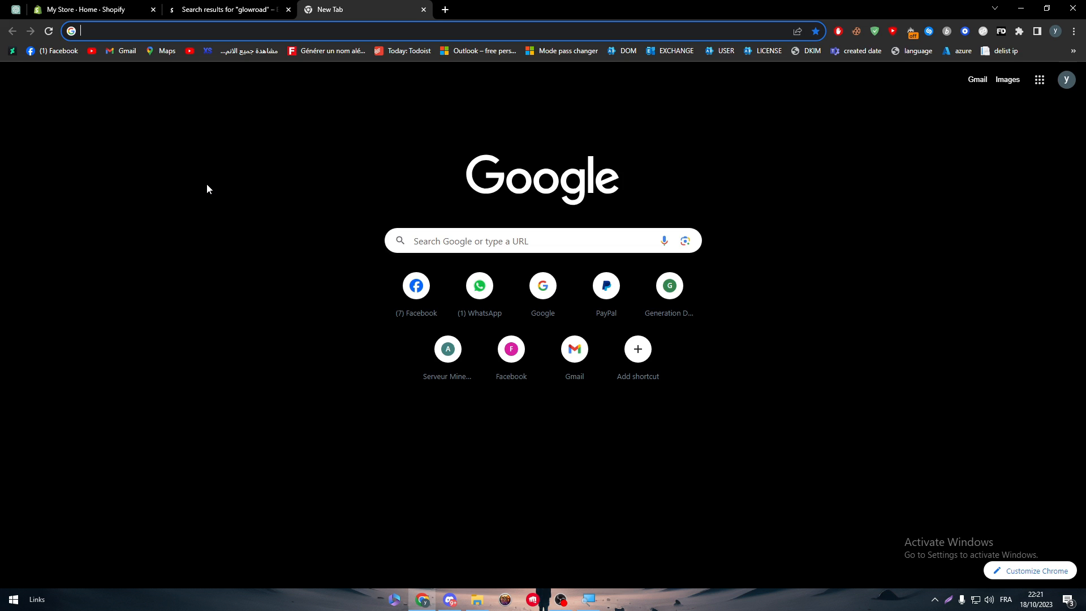
Google 'glowroad shopify' and view the unavailable GlowRoad Dropshipping App listing
text(glowroad)
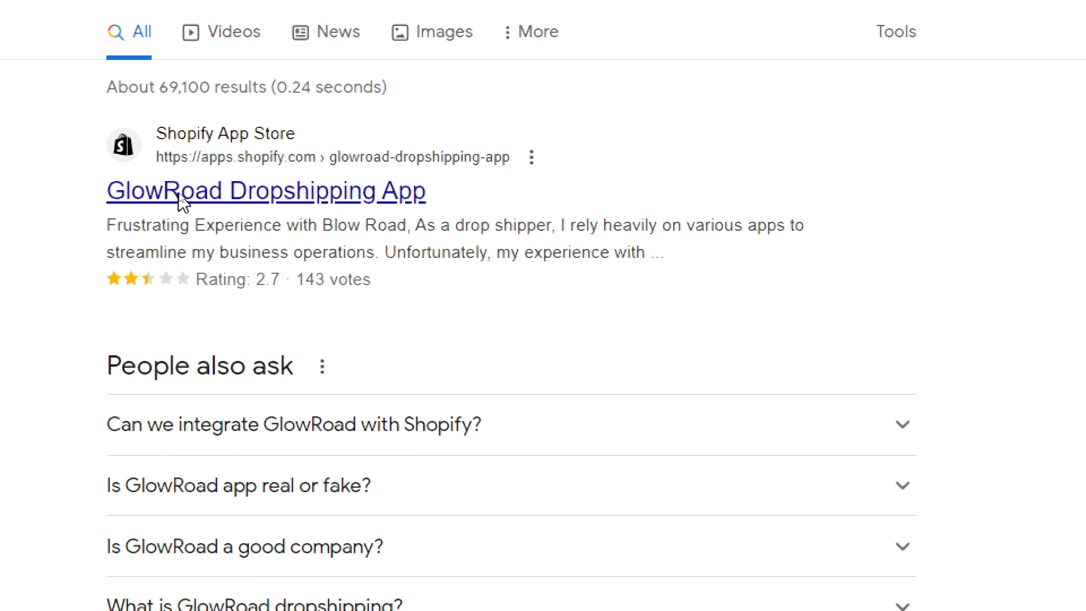
click(266, 191)
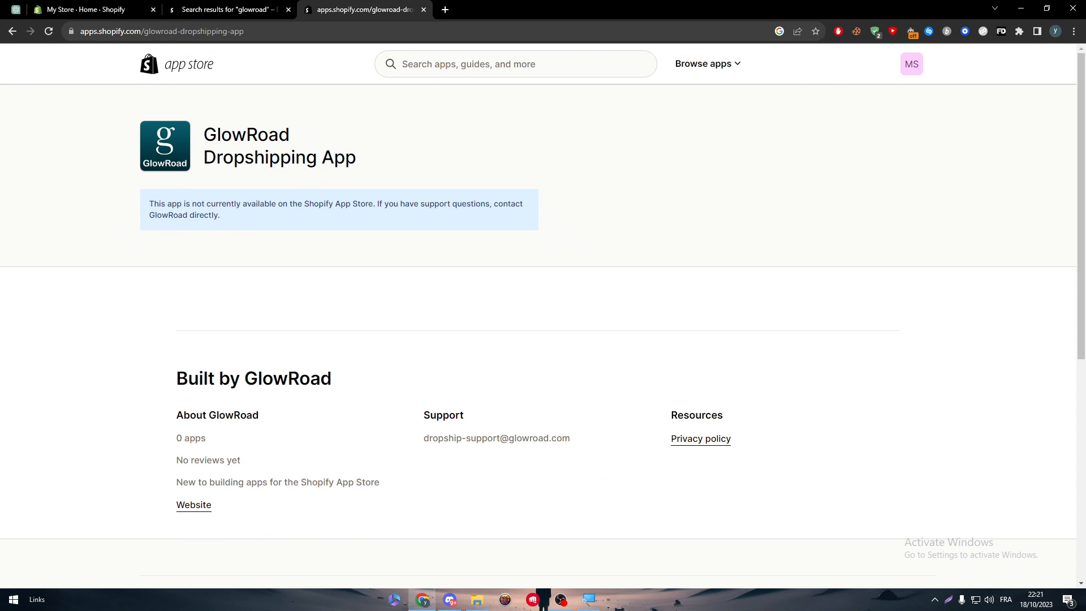
mouse_move(293, 217)
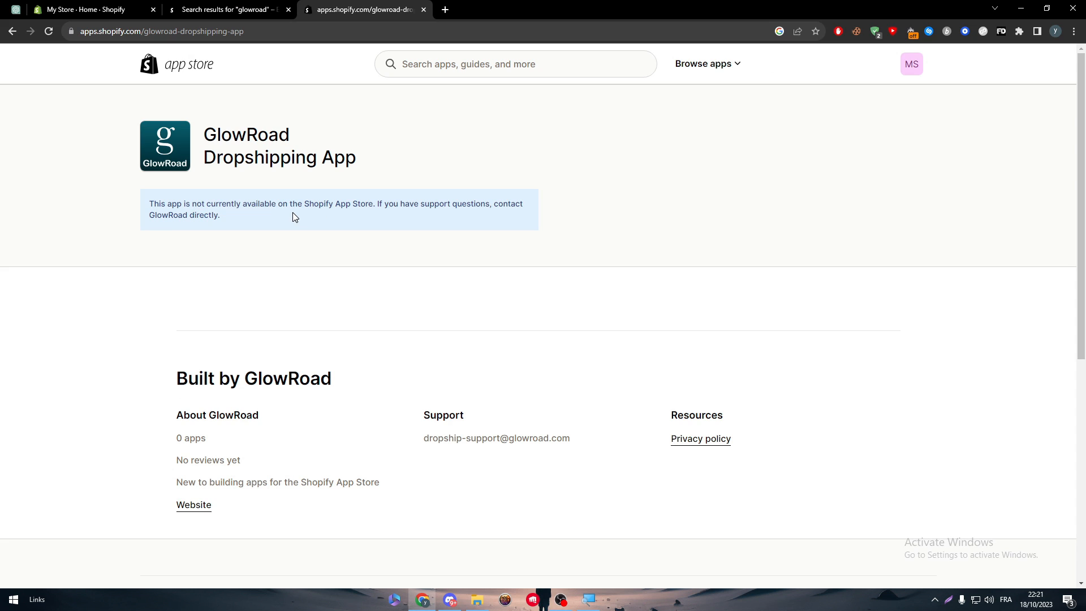
mouse_move(458, 223)
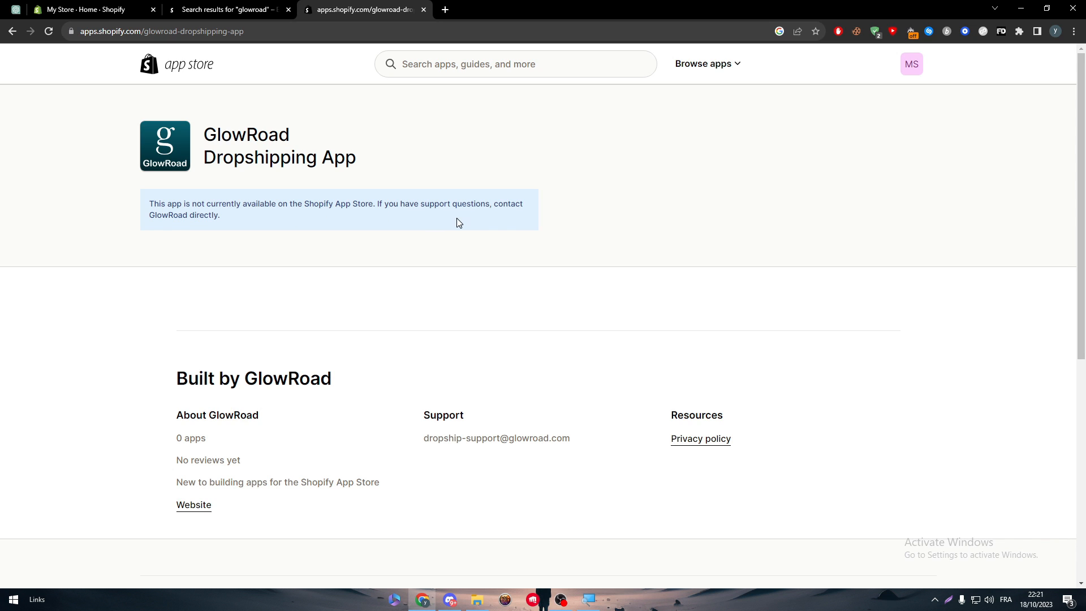
mouse_move(210, 229)
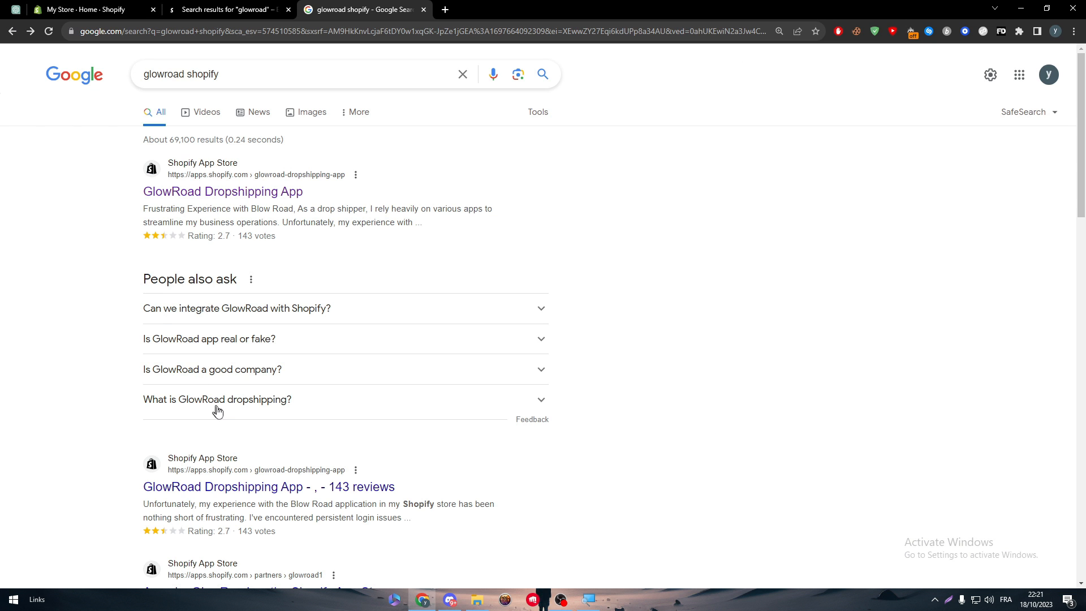
Open the GlowRoad reviews and Apps by GlowRoad results in other tabs, returning to Google
click(268, 487)
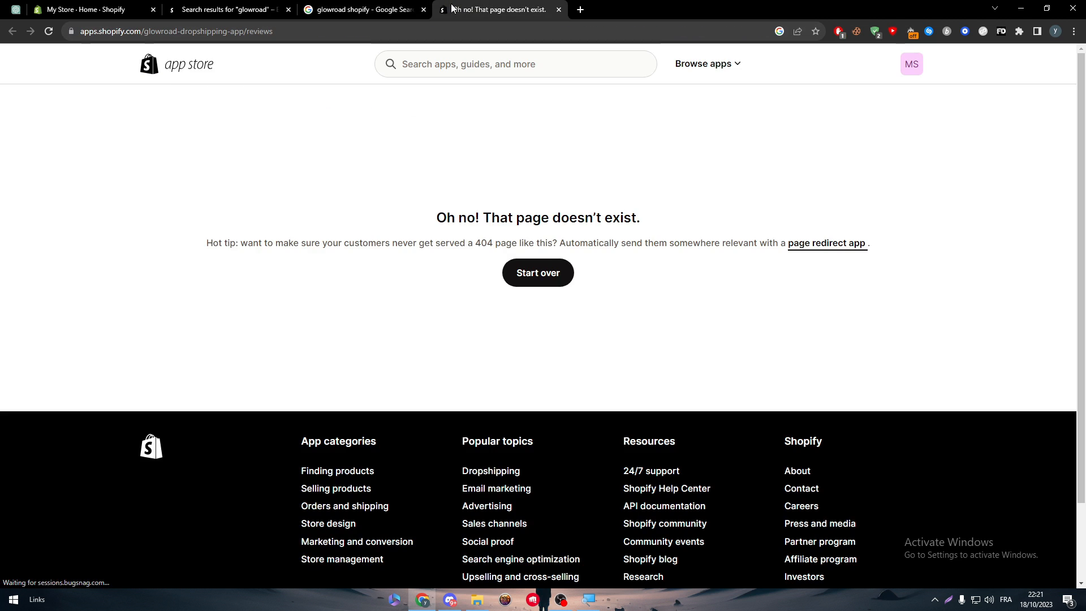
click(359, 9)
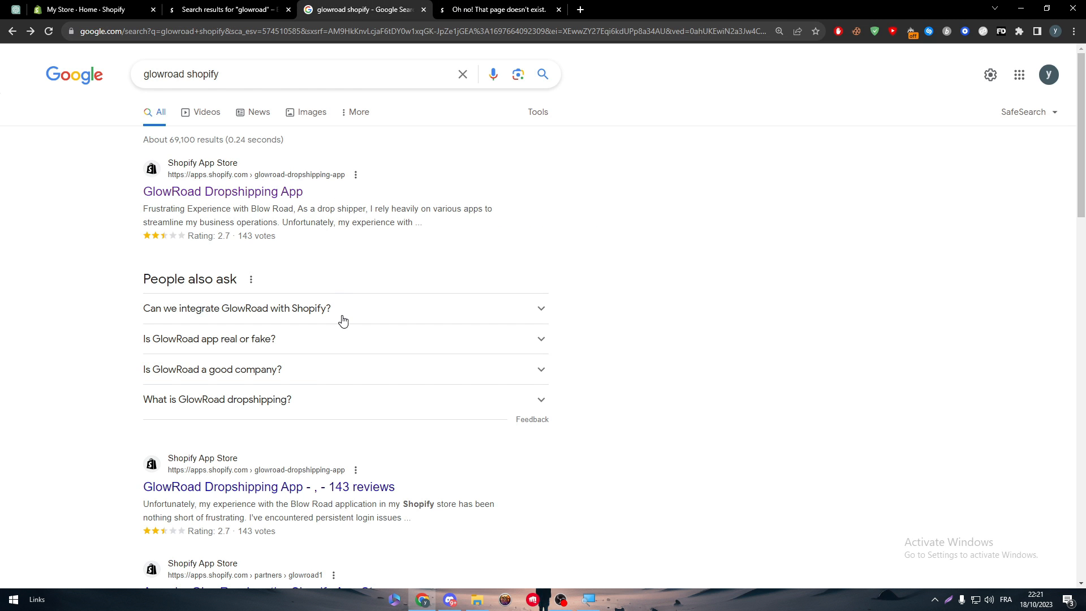
scroll(down, 3)
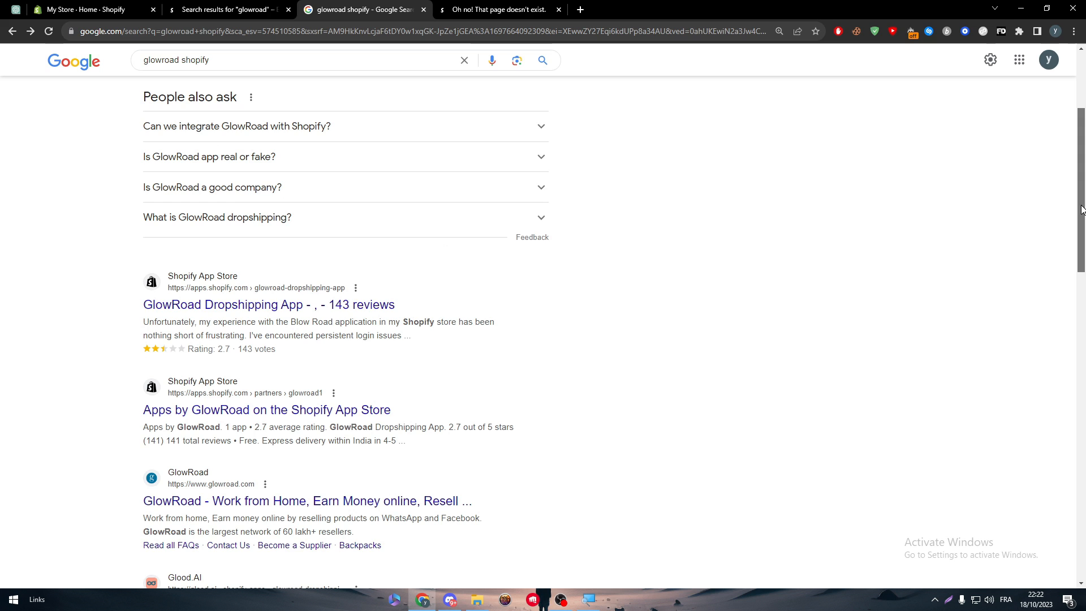
click(266, 410)
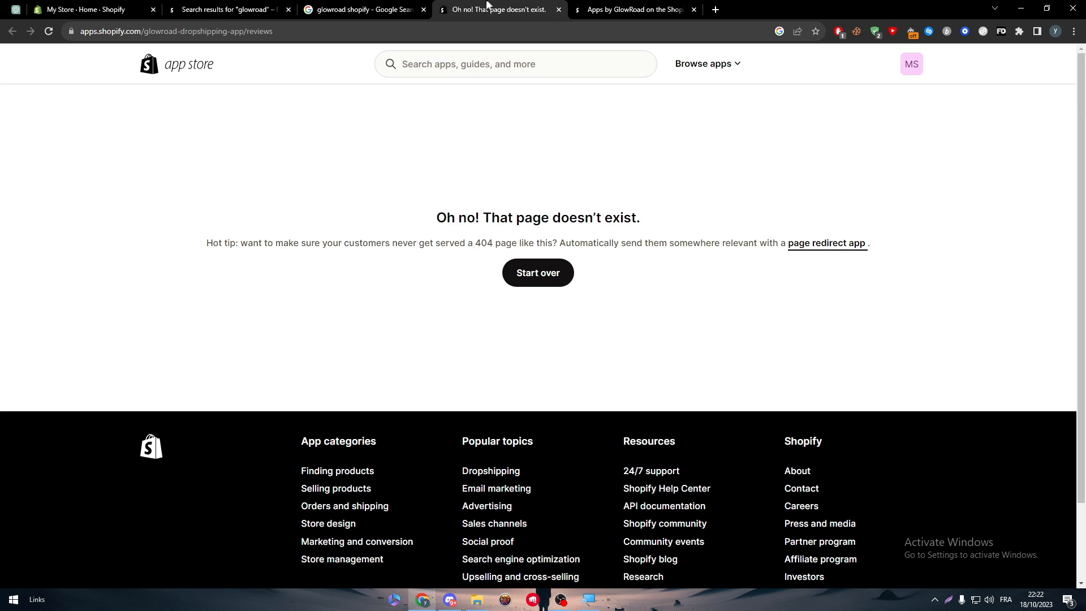
click(360, 9)
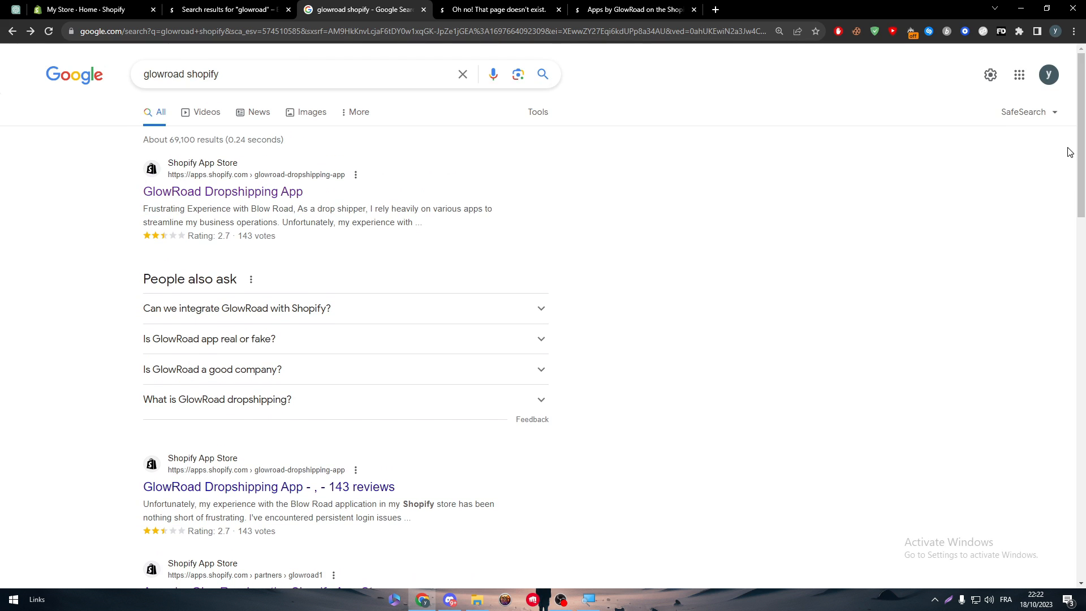
mouse_move(727, 204)
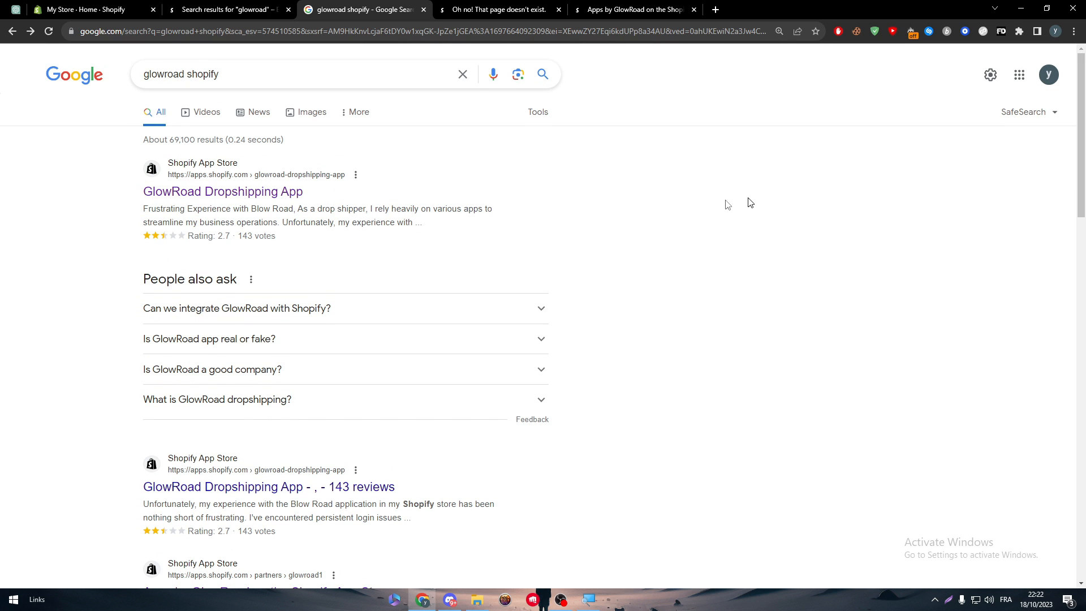
Expand 'Can we integrate GlowRoad with Shopify?' and highlight its answer
click(237, 307)
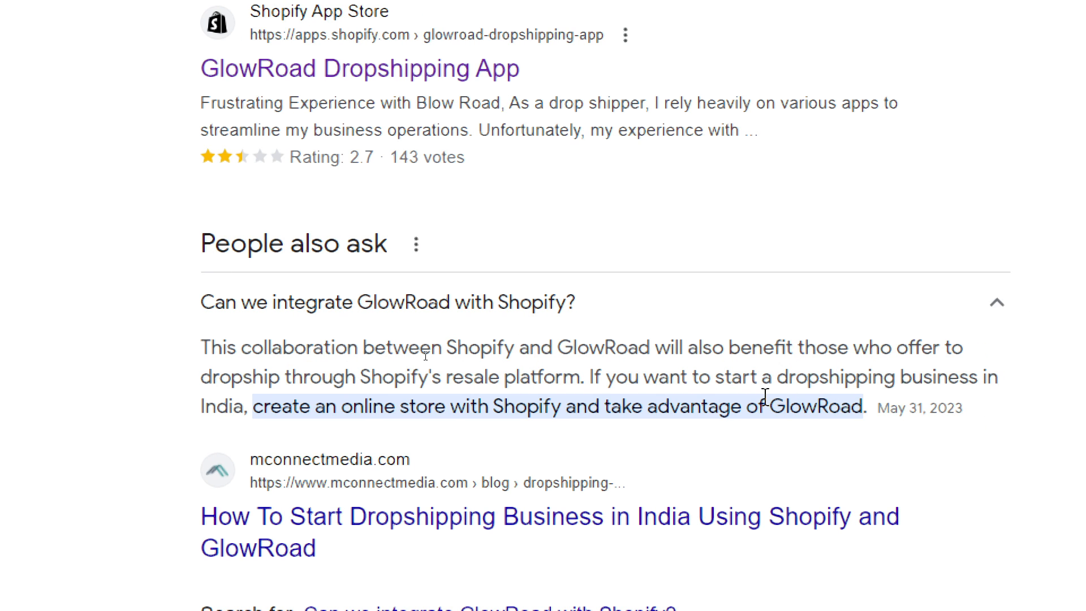
drag(258, 406, 395, 406)
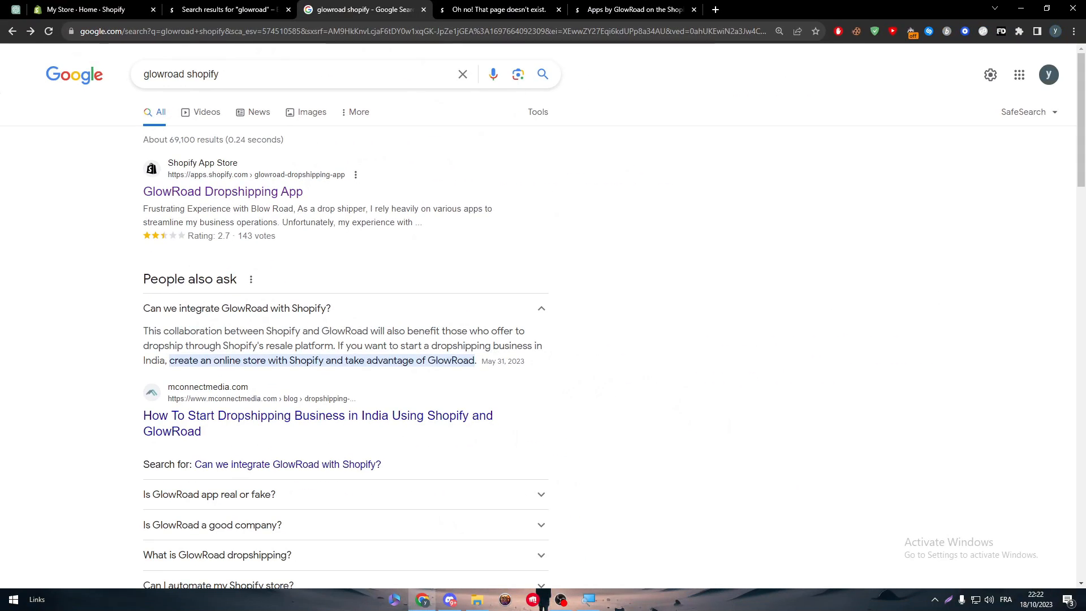
mouse_move(500, 358)
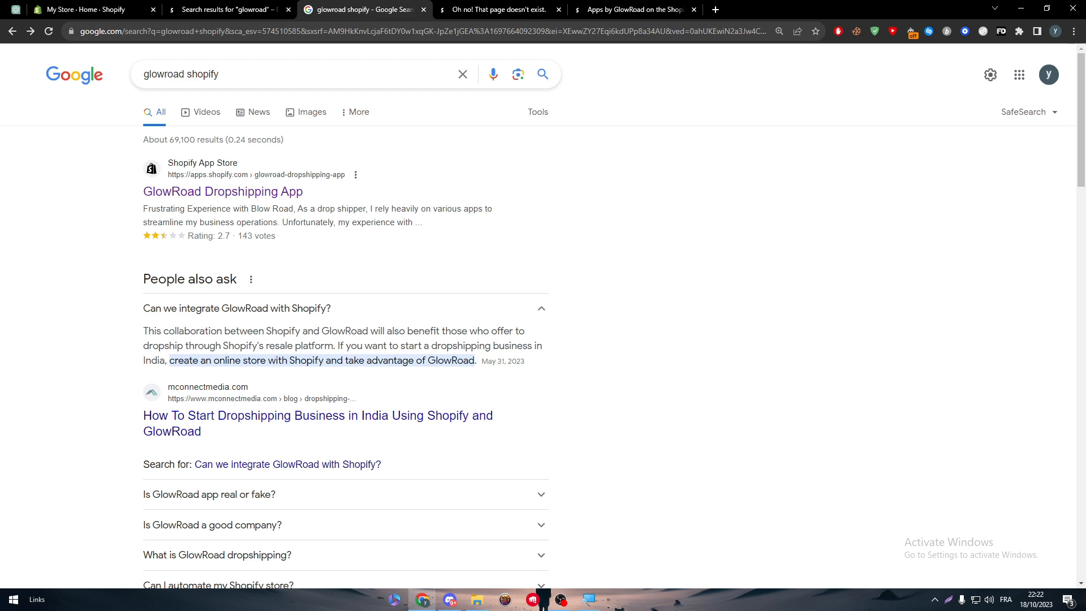
mouse_move(567, 385)
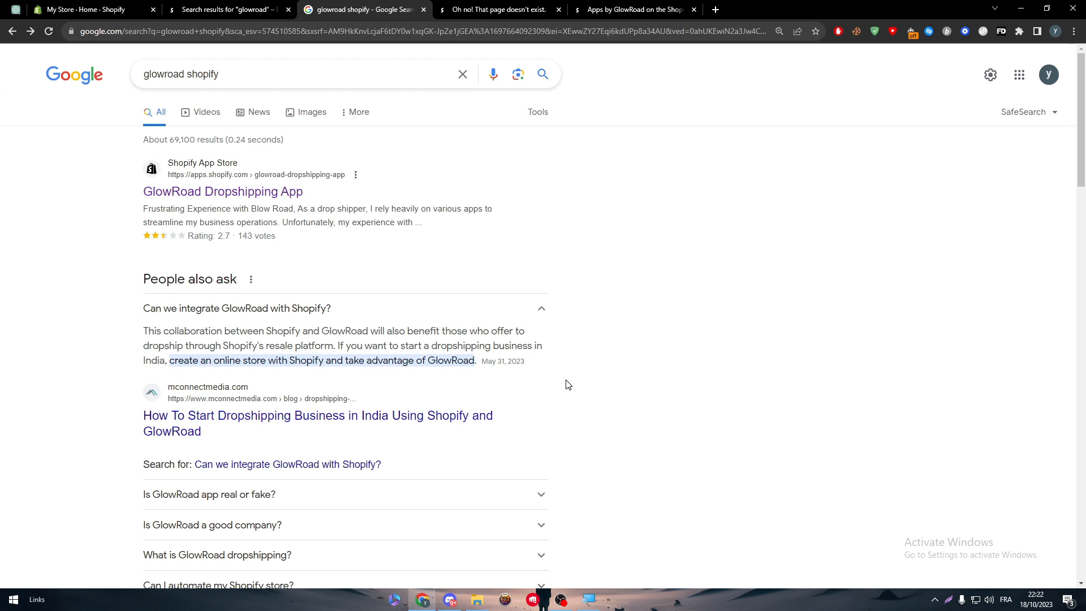
mouse_move(566, 382)
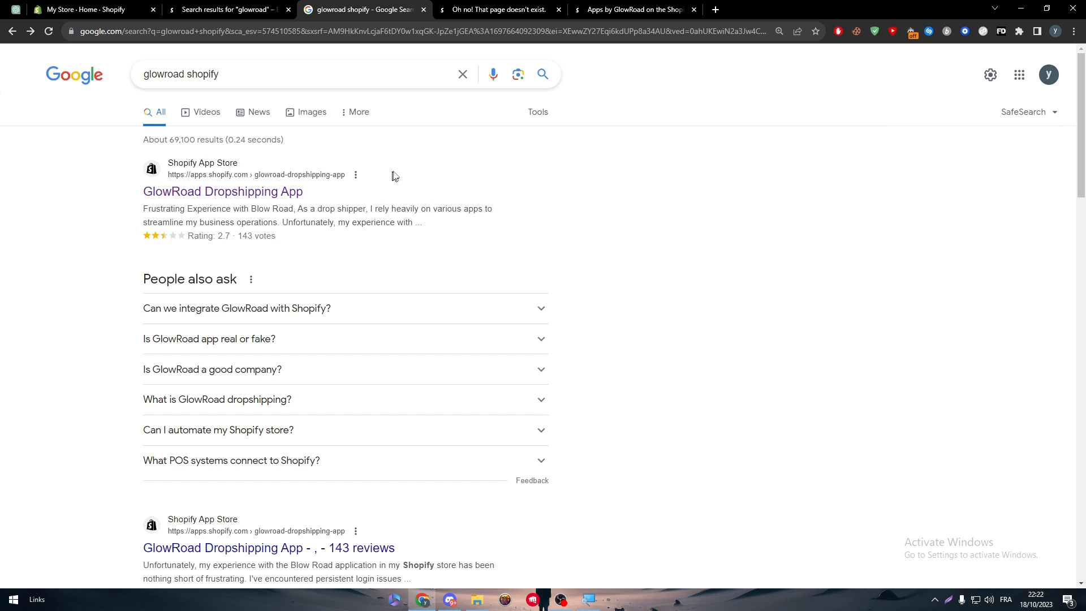
Log out of Zapier from the dashboard's account menu
click(415, 32)
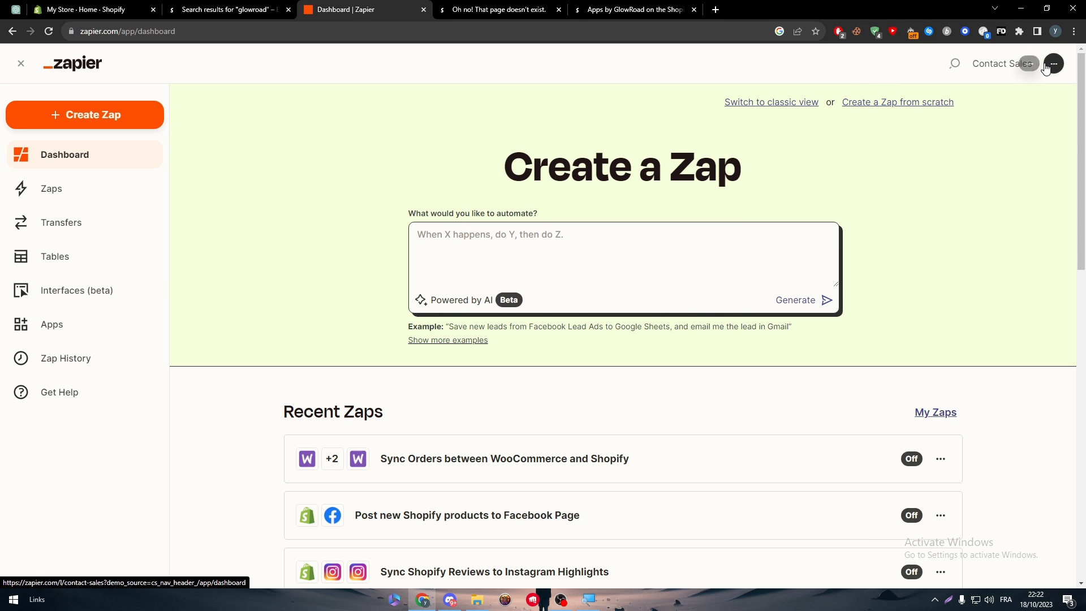
click(1053, 64)
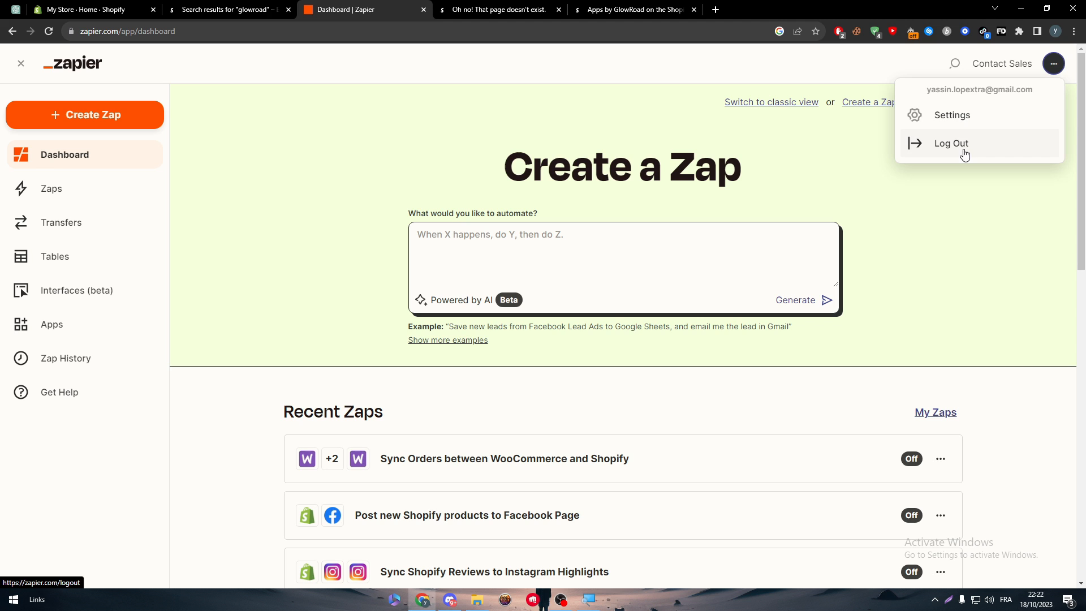
click(950, 143)
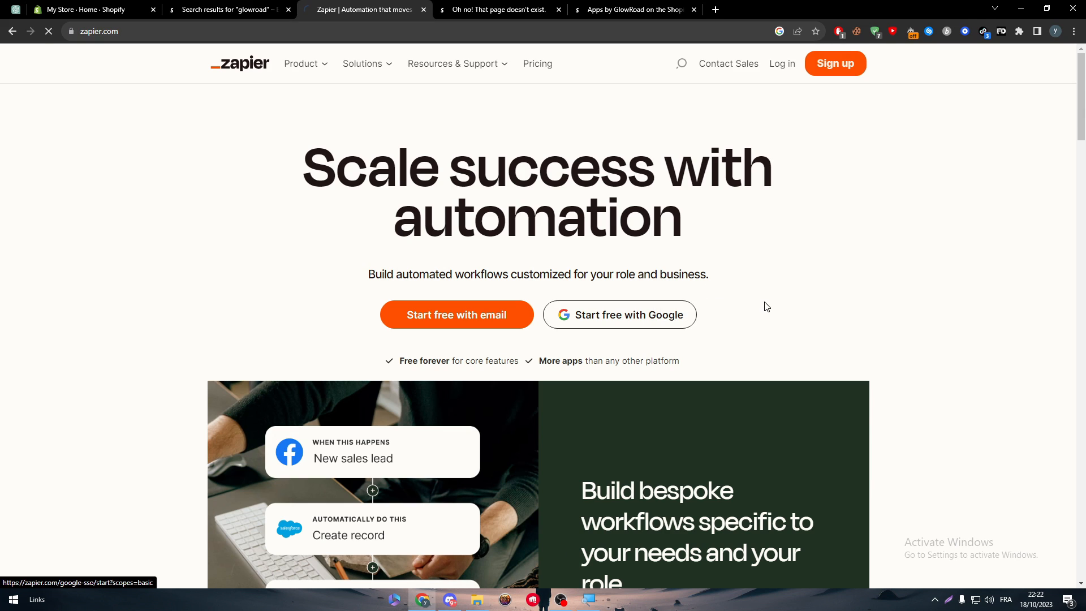
Sign back in with a Google account and go to the connected apps list
click(619, 314)
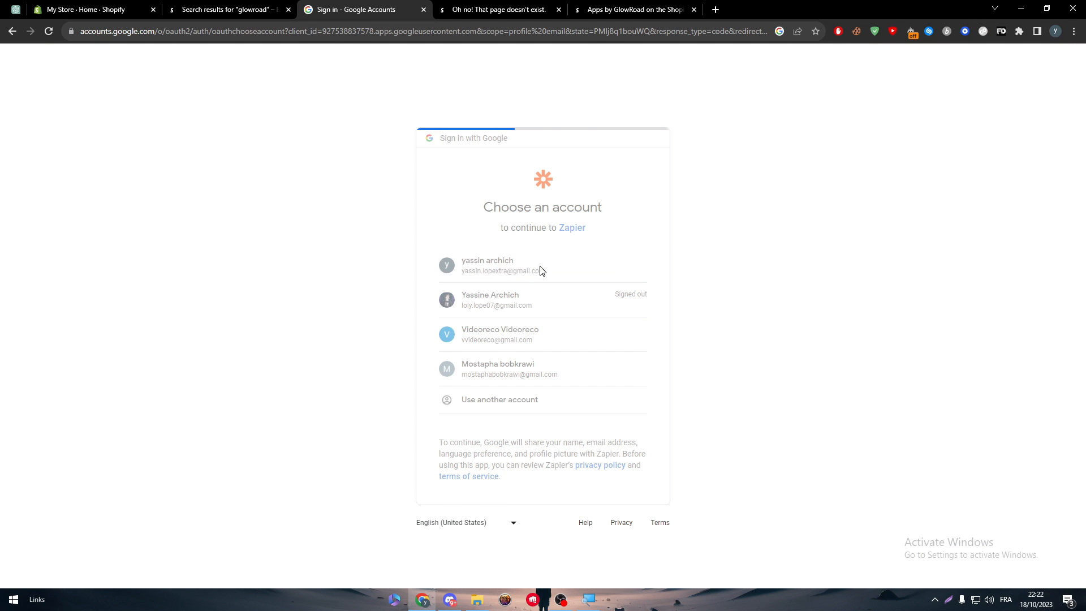
click(486, 264)
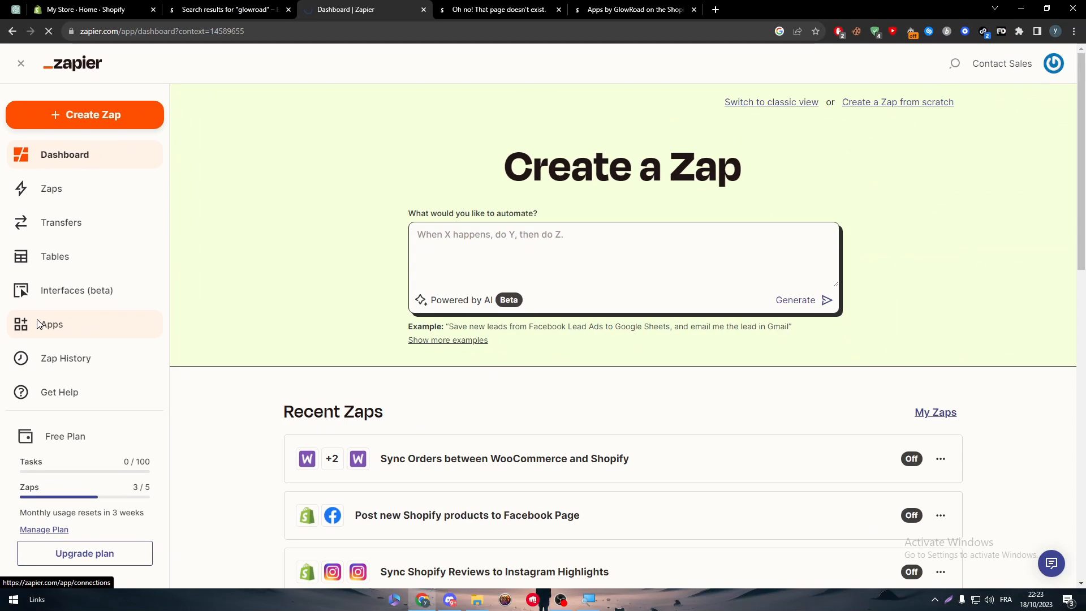
click(51, 324)
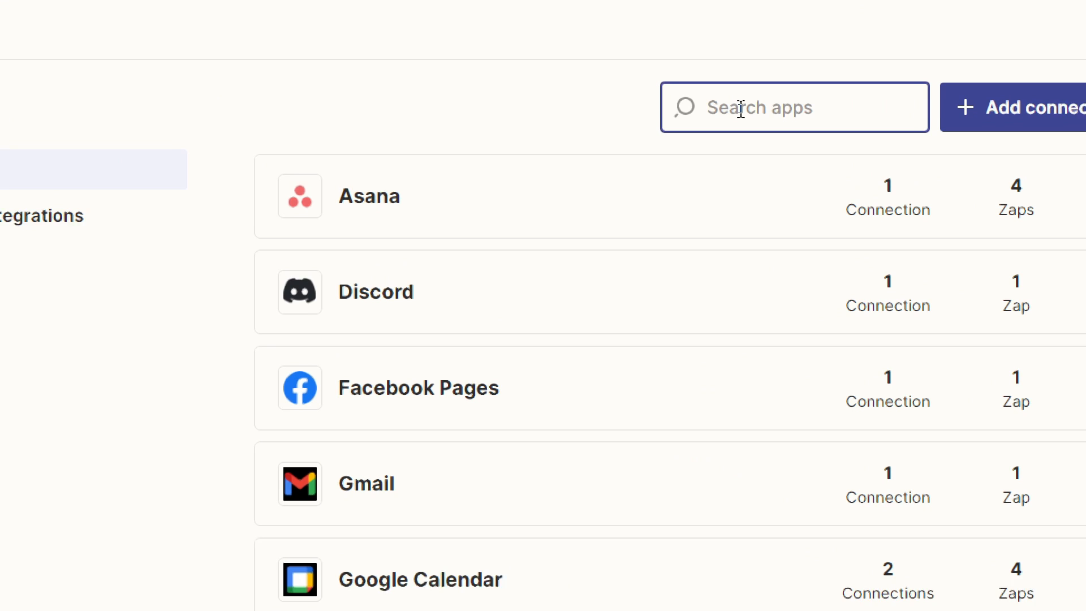
Start a new Shopify connection and copy the store id from the Shopify admin URL
text(shopify)
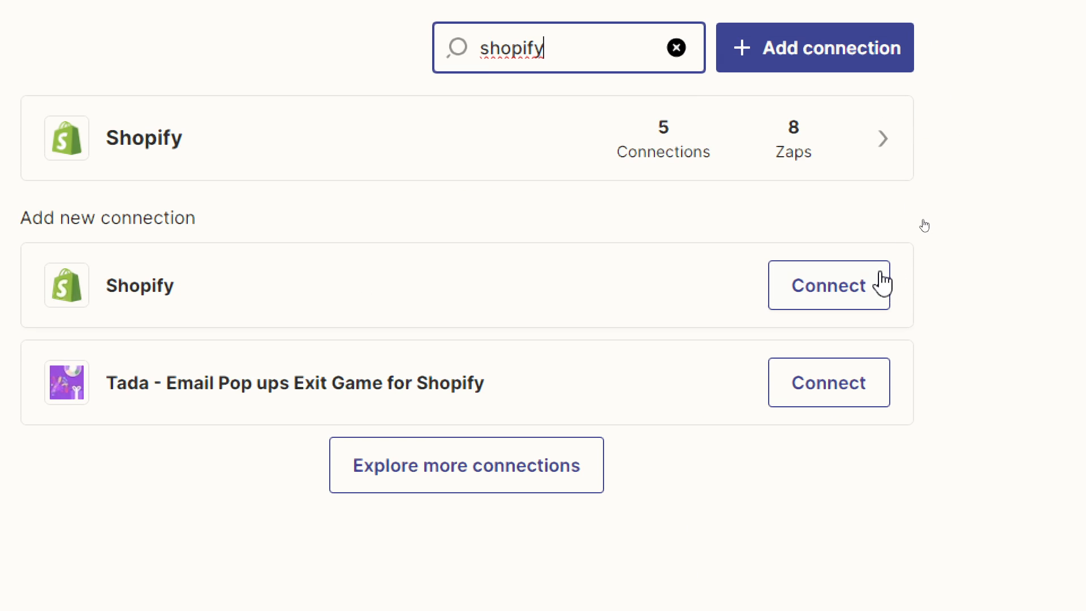
click(828, 285)
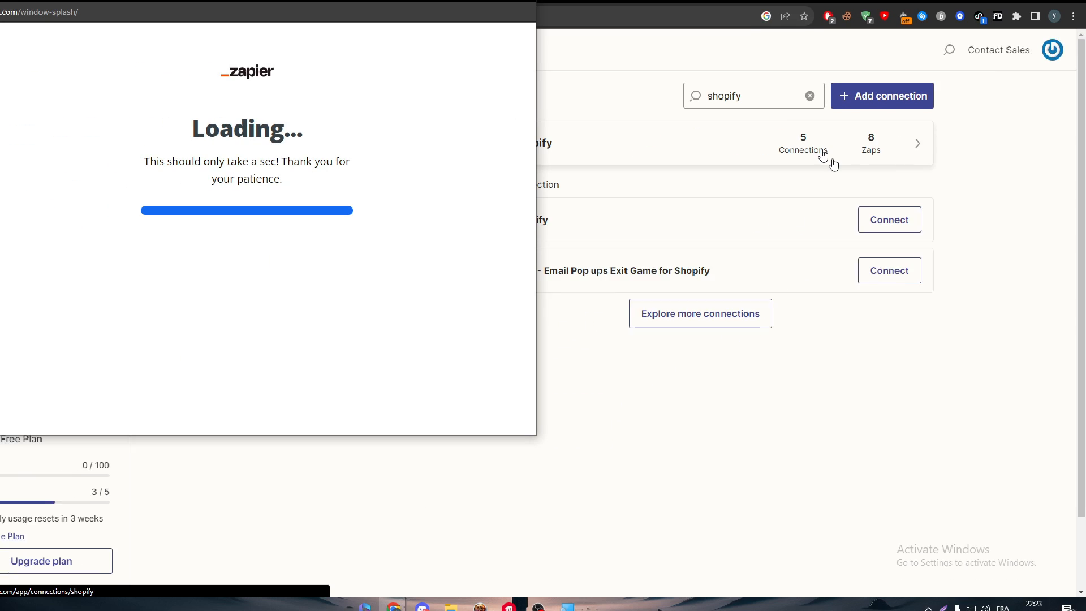
click(888, 219)
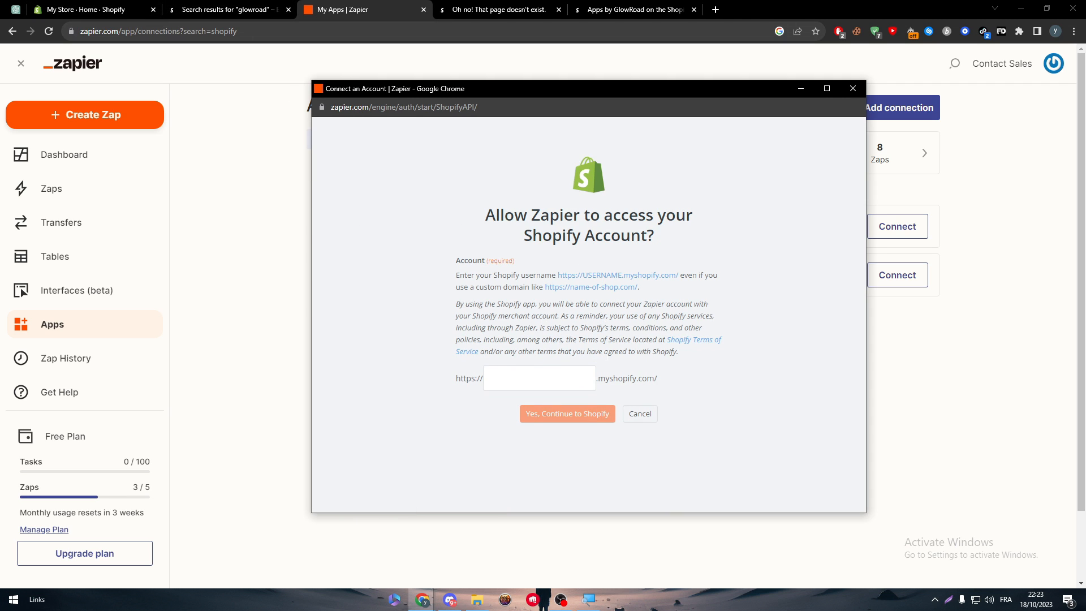
click(538, 377)
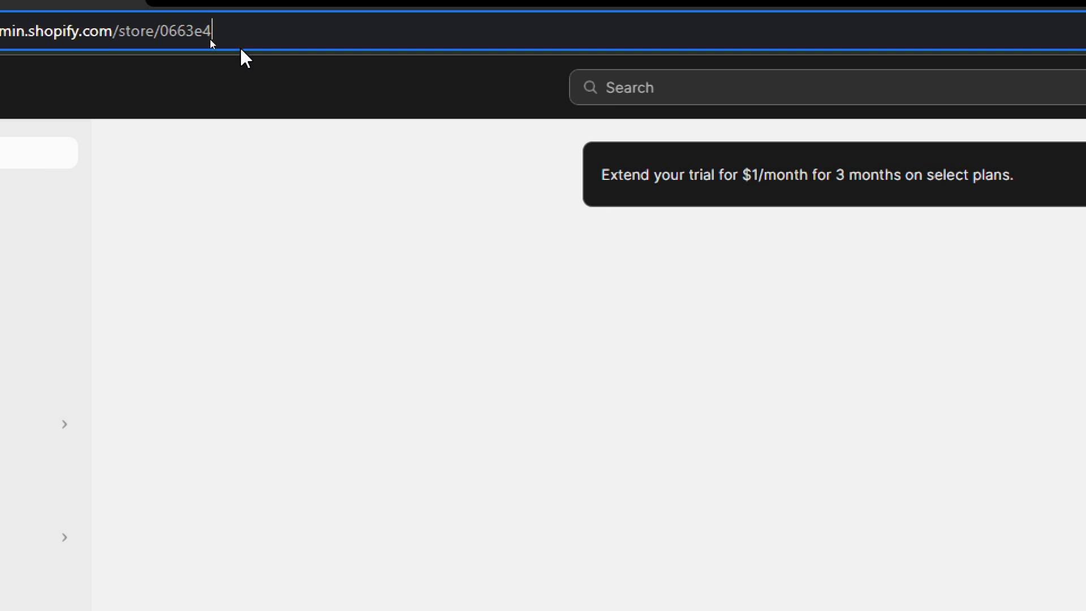
double_click(235, 32)
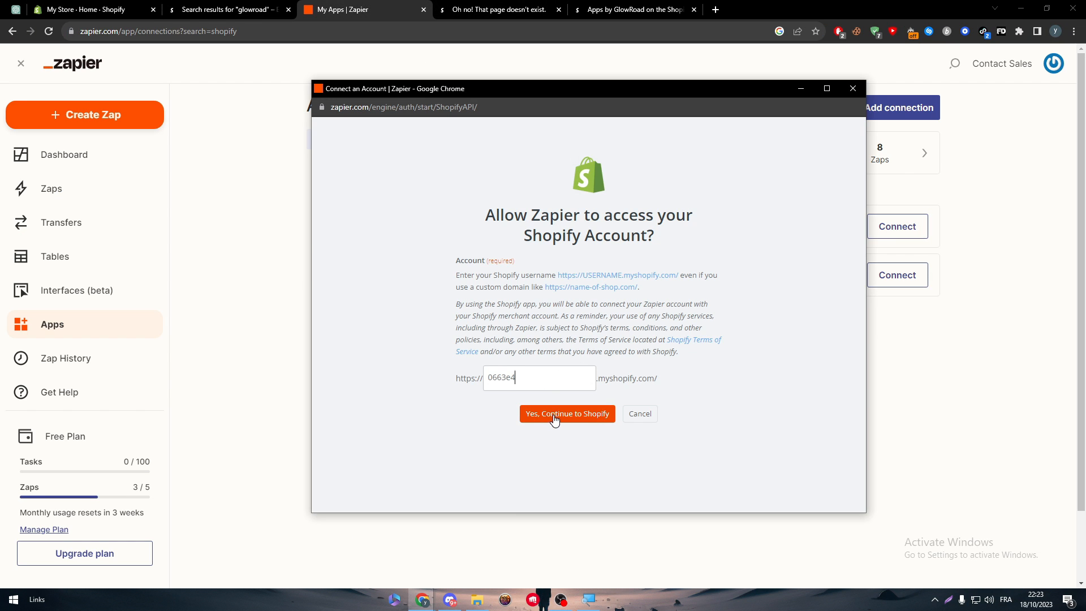
Authorize with the store id and install Zapier, adding the Shopify #6 connection
click(567, 414)
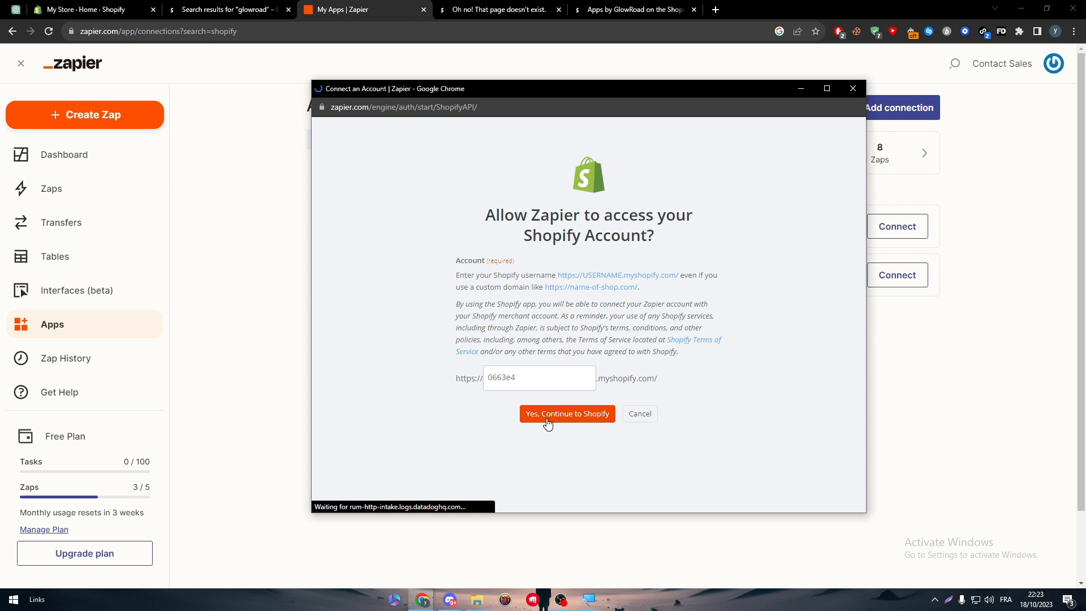
click(566, 414)
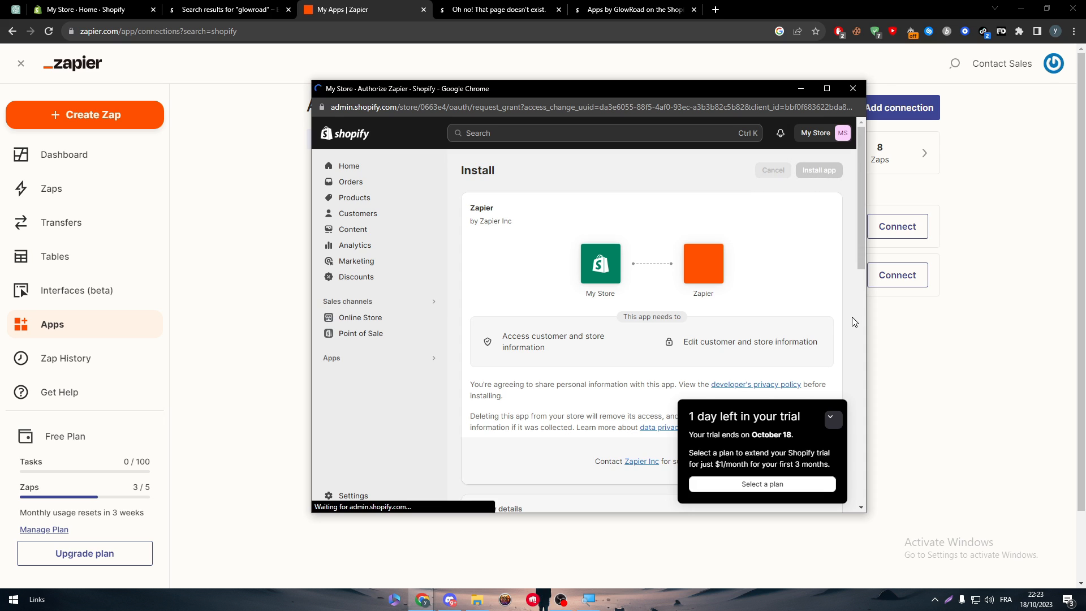
click(818, 171)
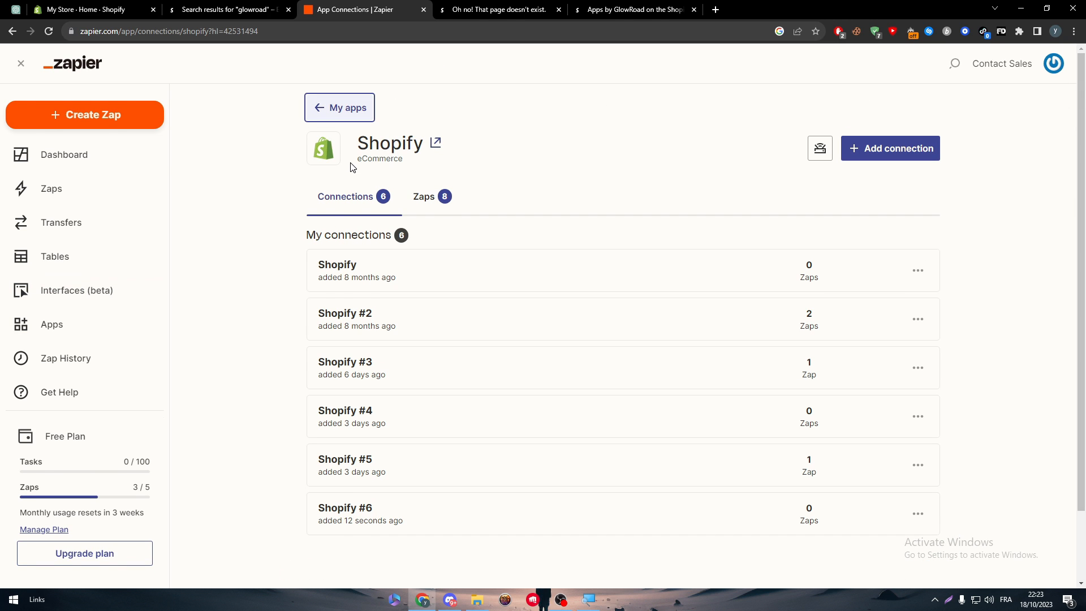
Search connected apps for 'glow', finding nothing, and list custom integrations (only Wix Automations)
click(339, 107)
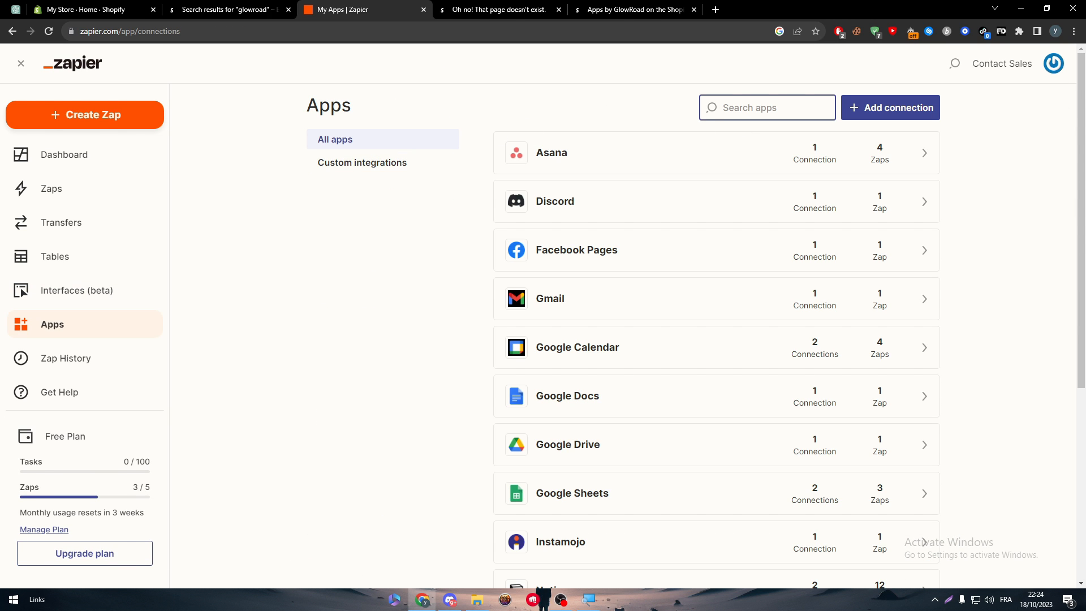
text(glowroad)
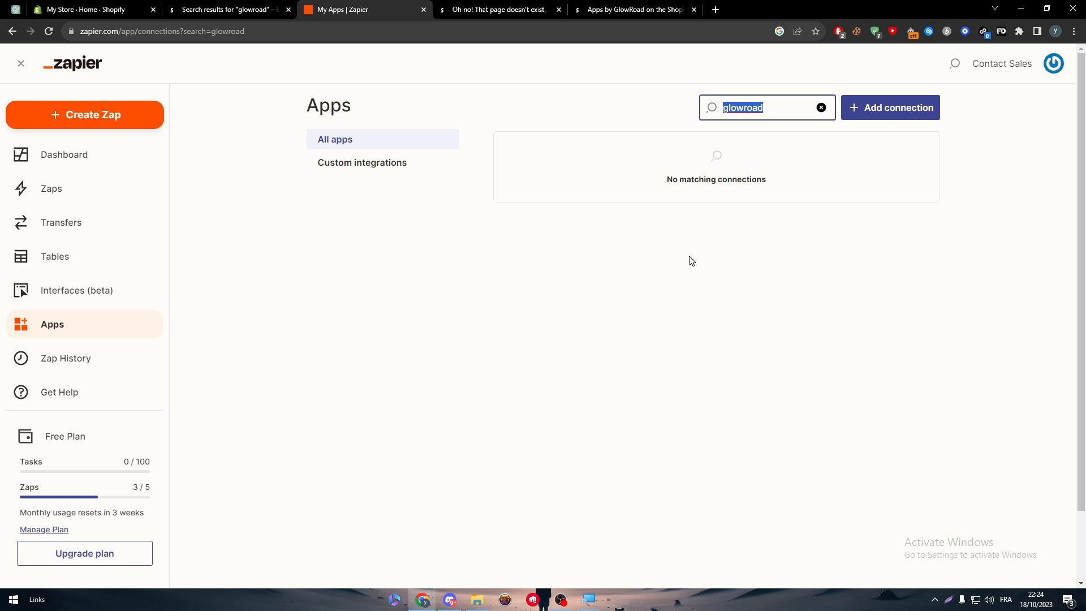
click(362, 161)
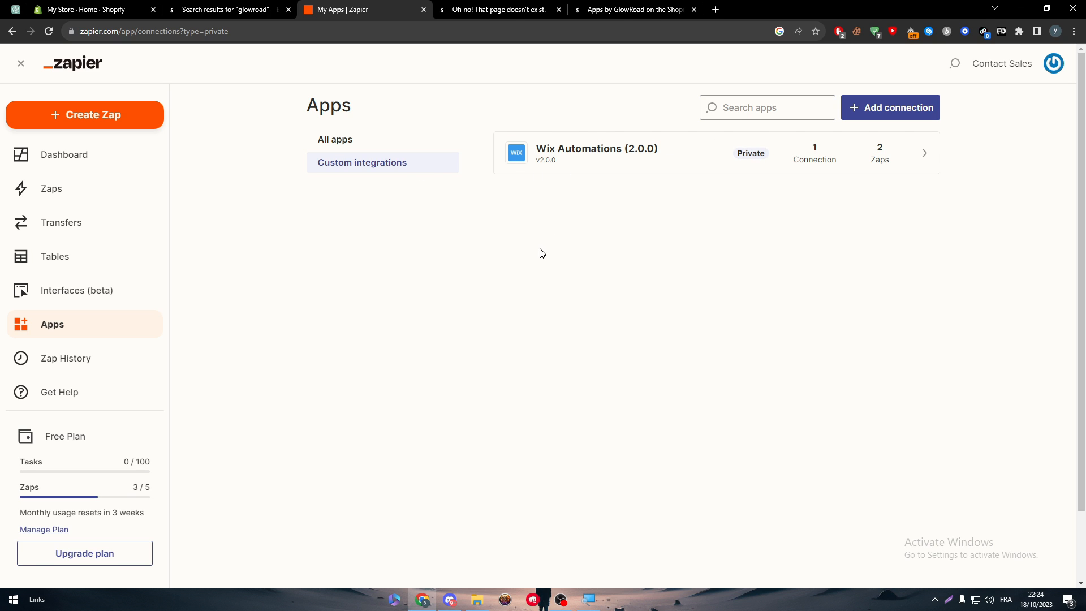
mouse_move(506, 231)
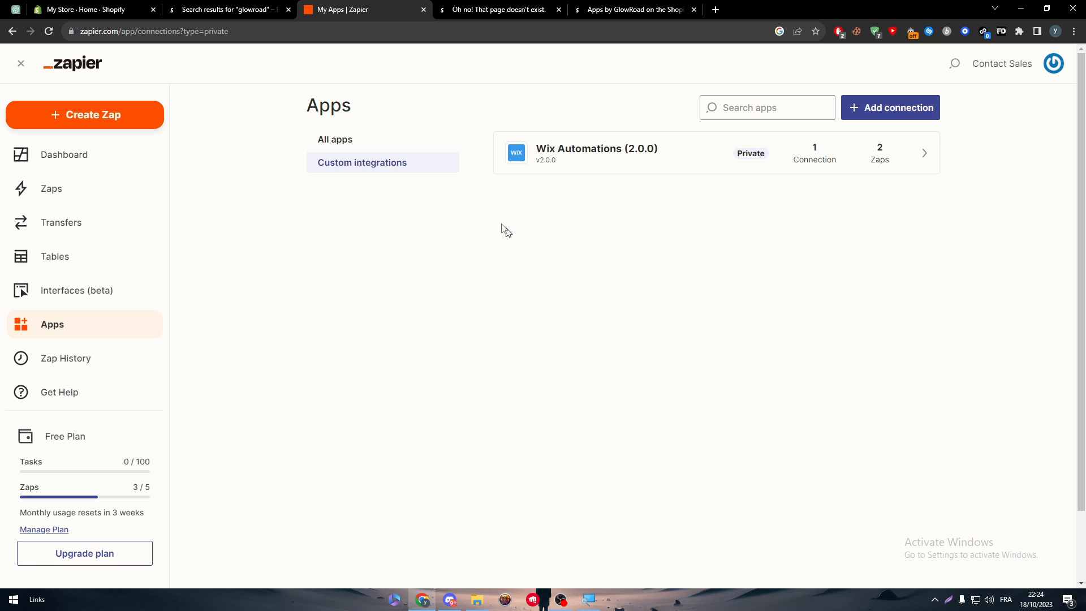
mouse_move(775, 195)
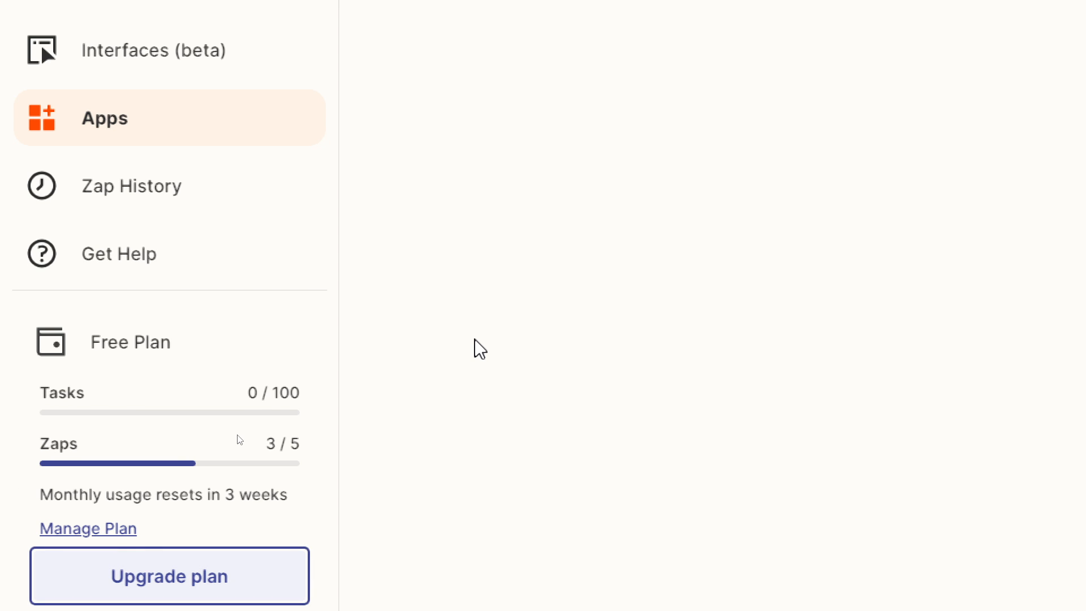
View Plans and pricing billed monthly: Starter $29.99, Professional $73.50, Team $103.50
click(168, 575)
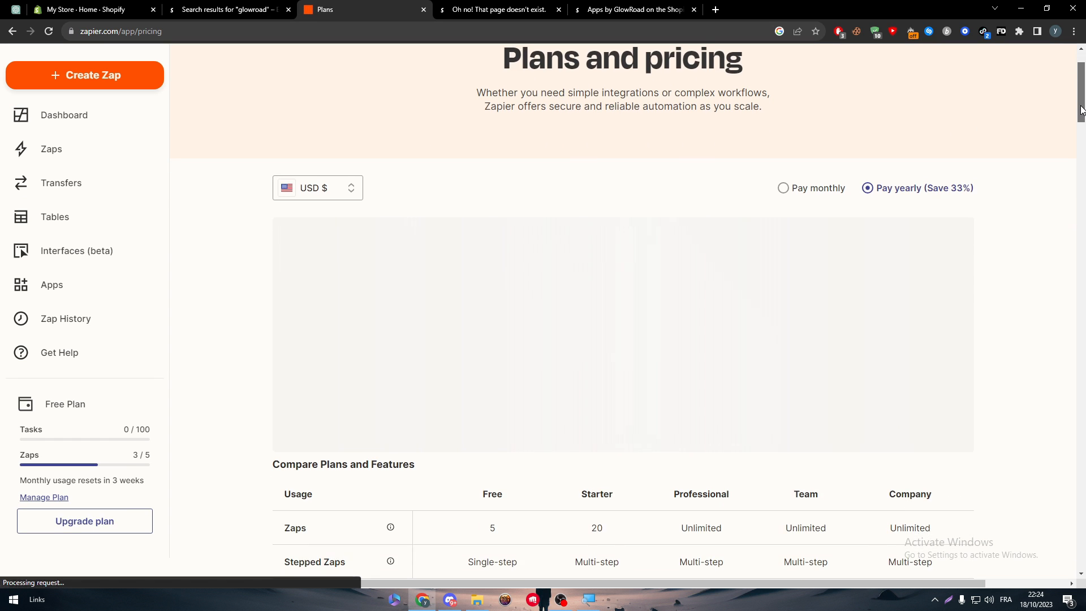
scroll(down, 3)
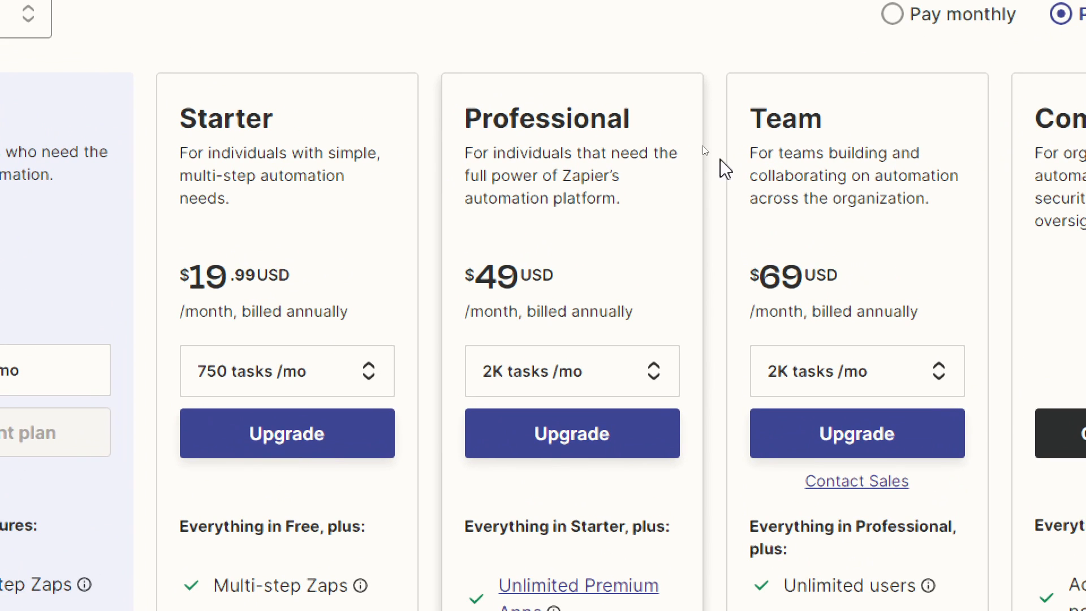
scroll(down, 3)
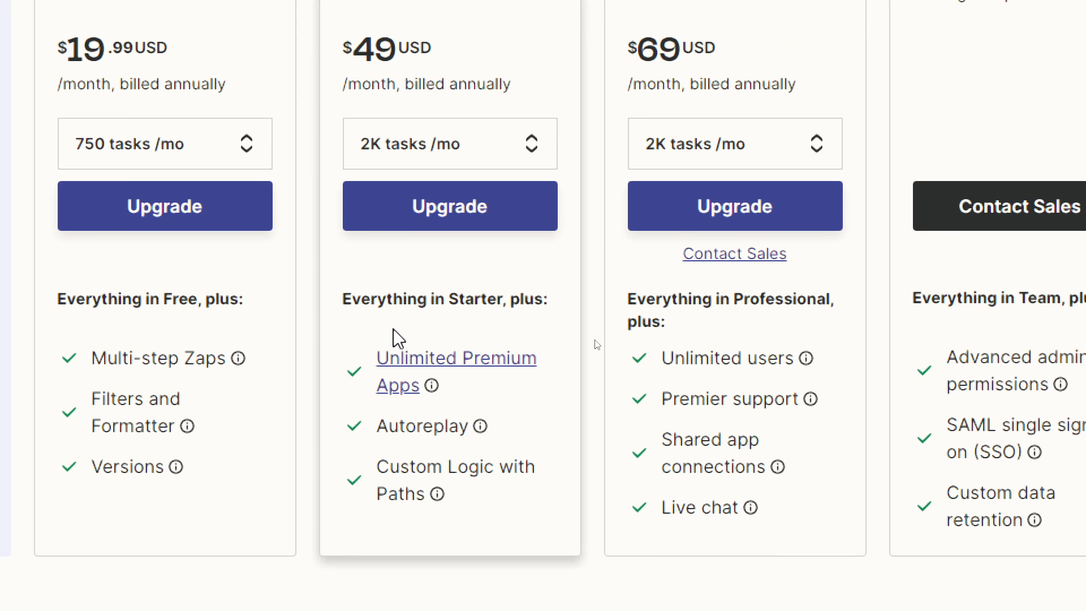
mouse_move(384, 322)
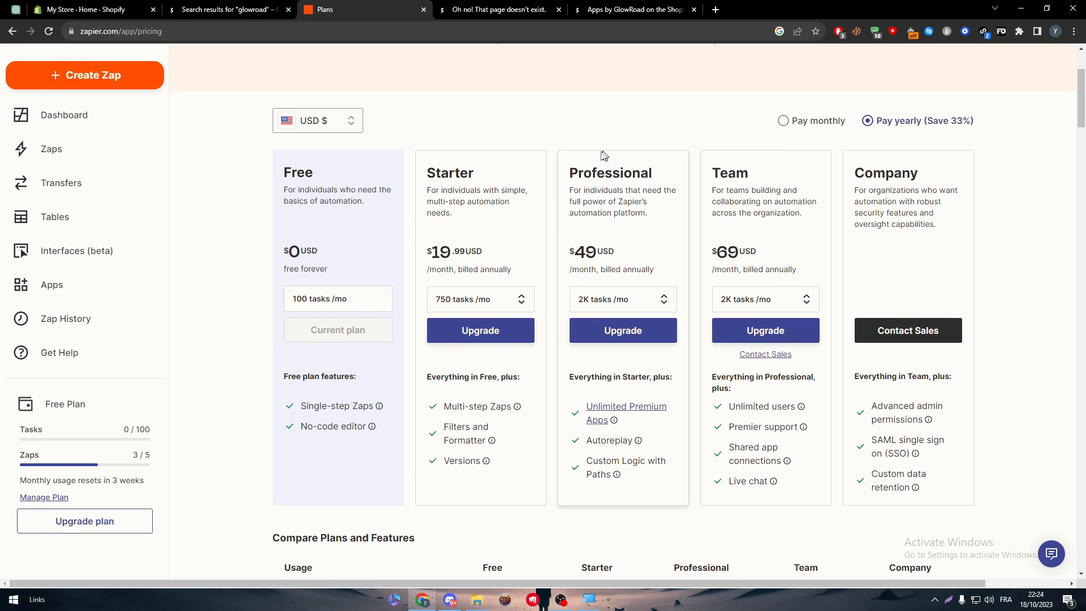
mouse_move(641, 245)
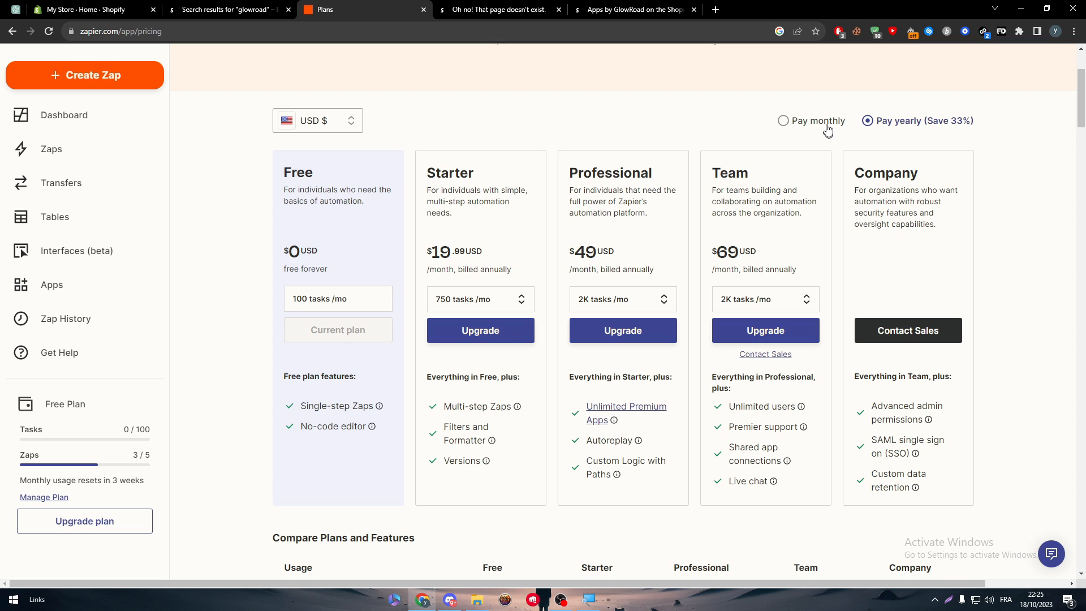
click(782, 121)
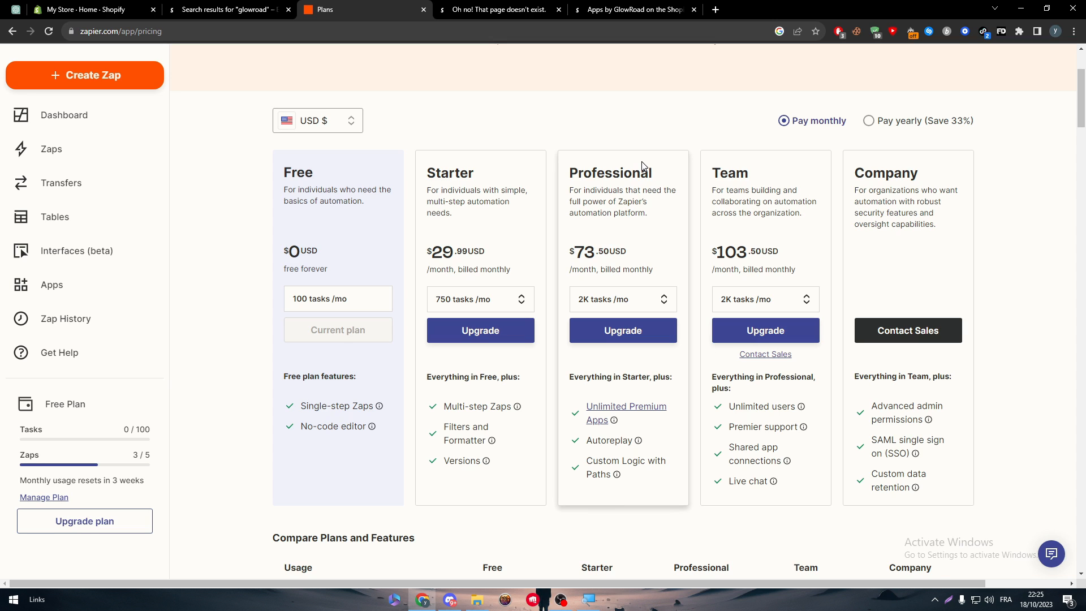
mouse_move(597, 325)
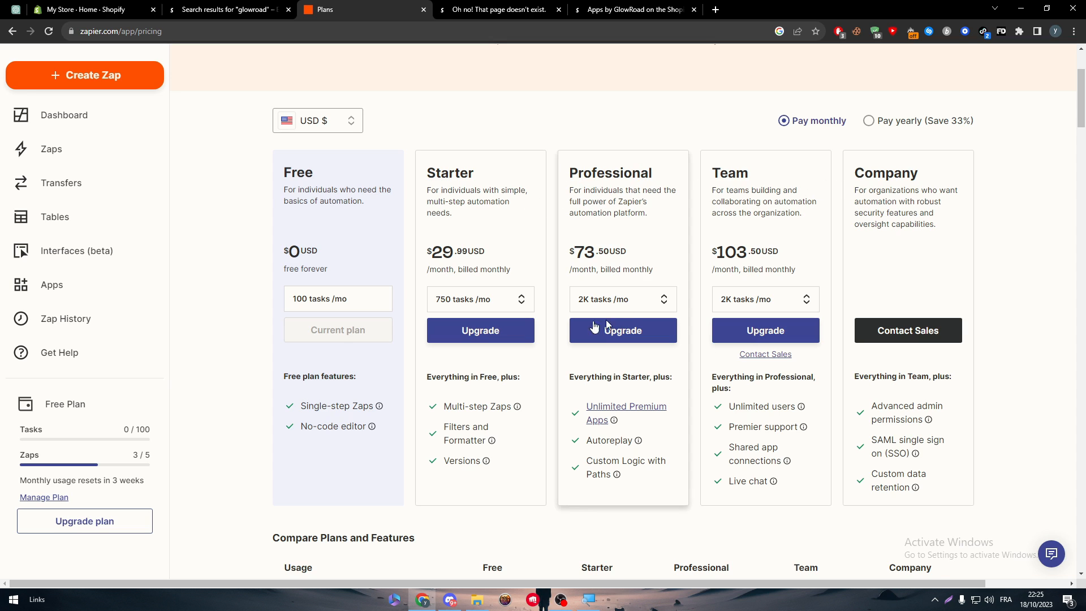
click(1050, 553)
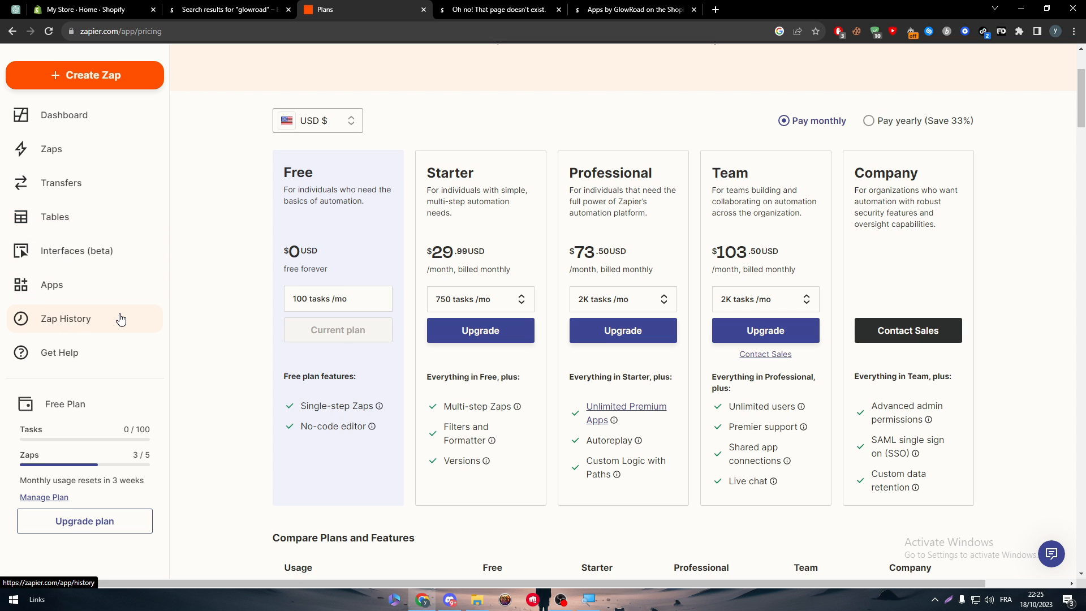
mouse_move(186, 218)
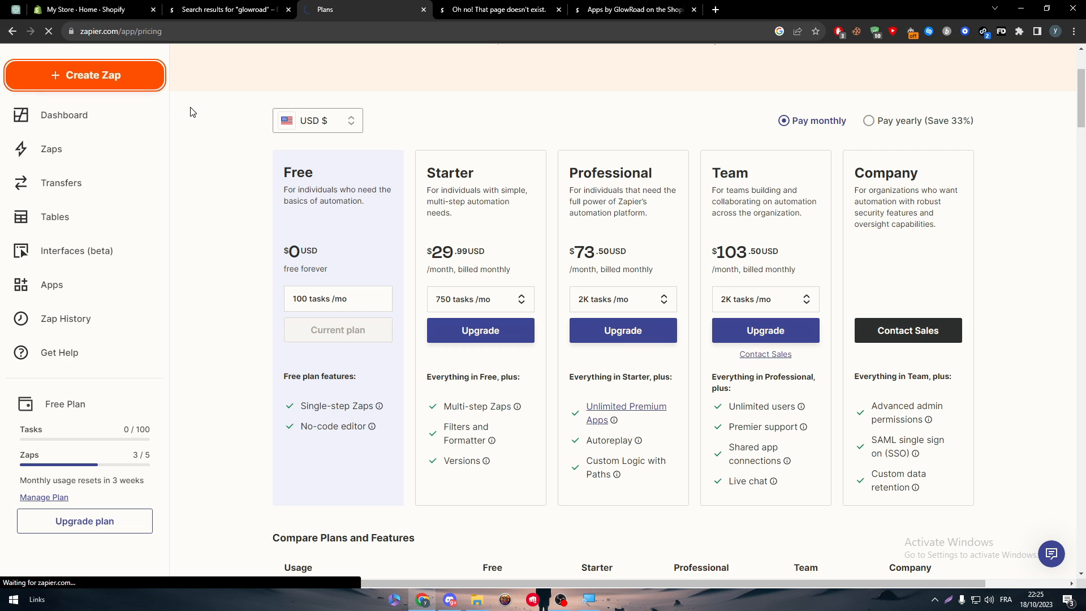
Describe a 'when X happens do Y and Z sent to Shopify' automation and generate the AI-suggested Zap
click(85, 74)
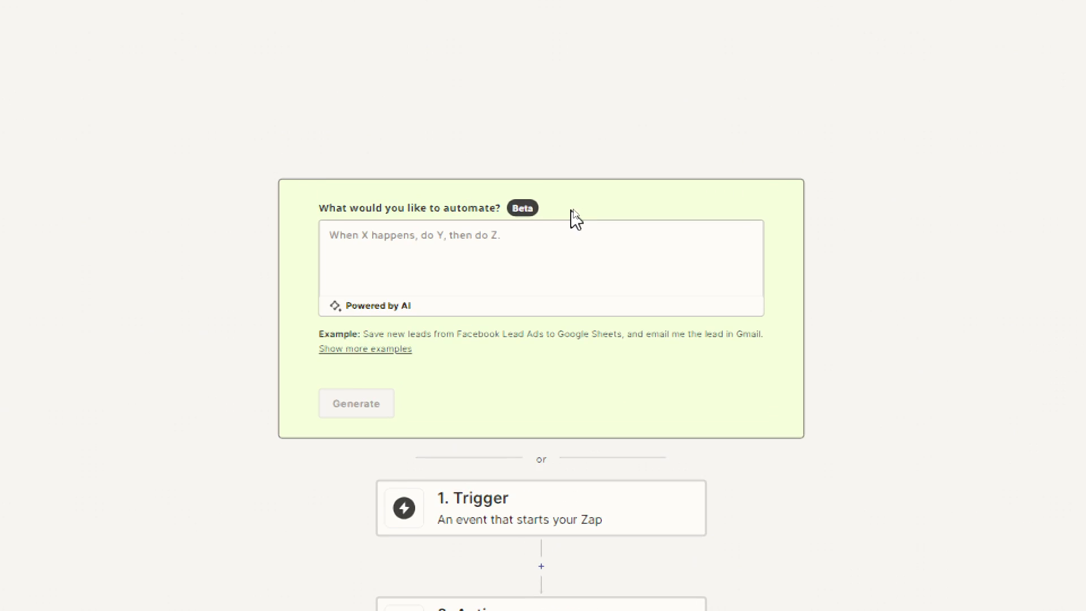
text(when)
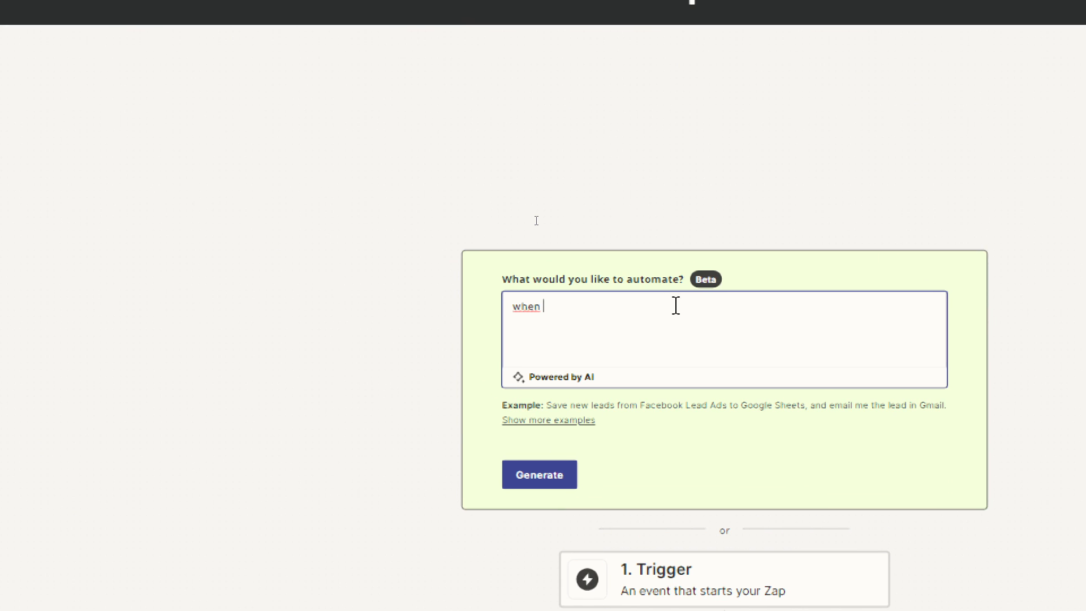
text(x happens)
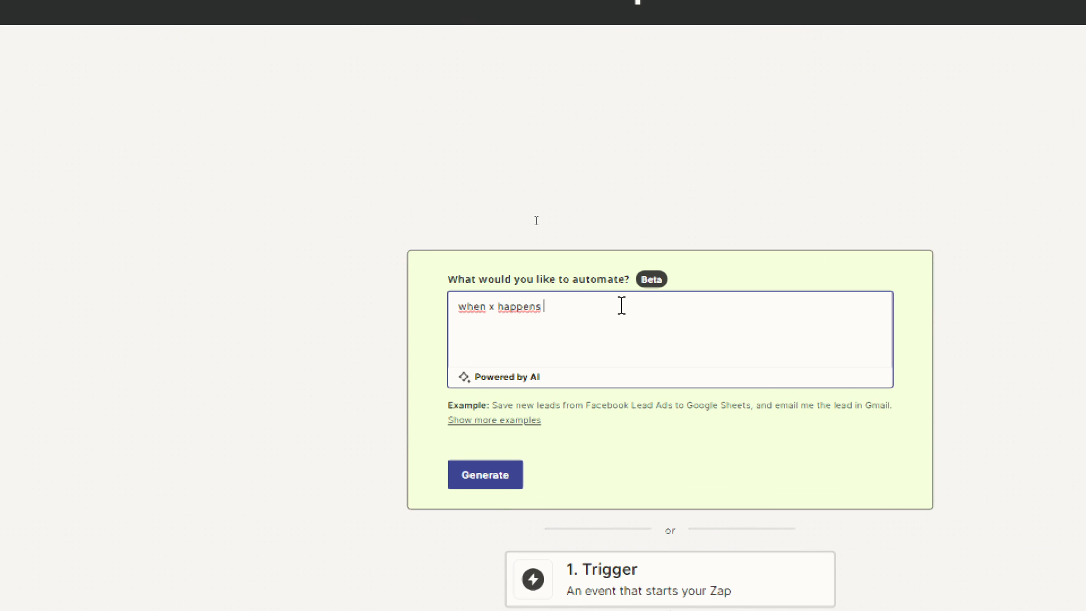
text(do)
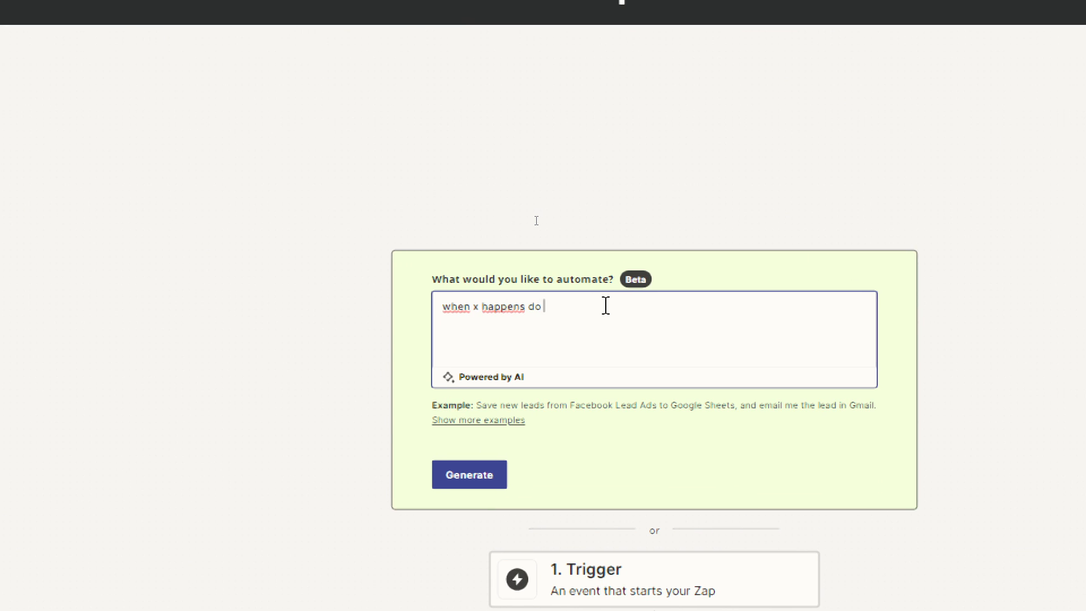
text(Y AND Z)
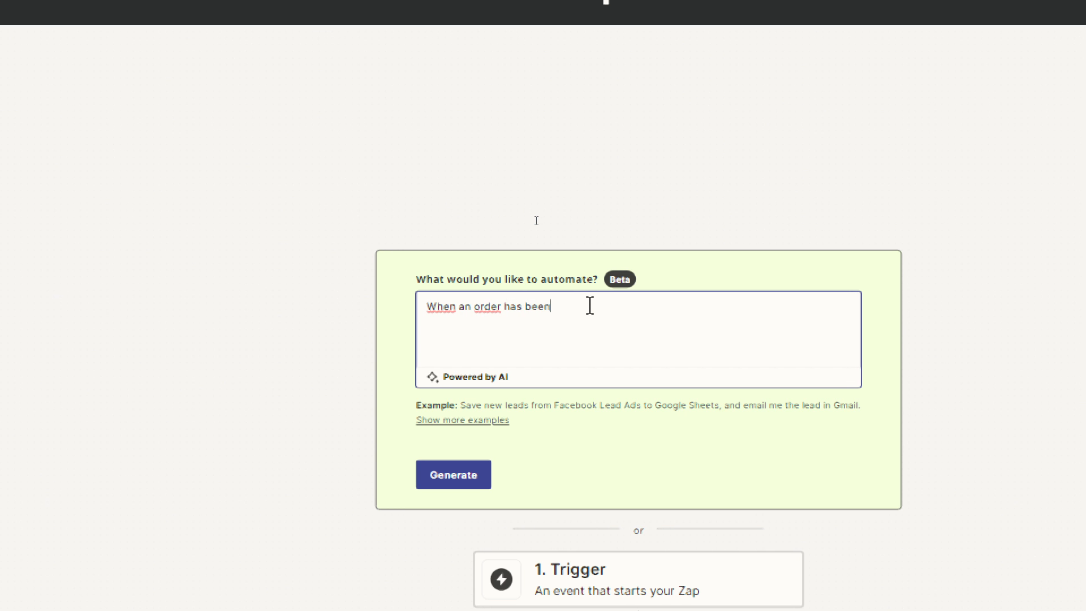
text(sent to shopify send it to glowroad)
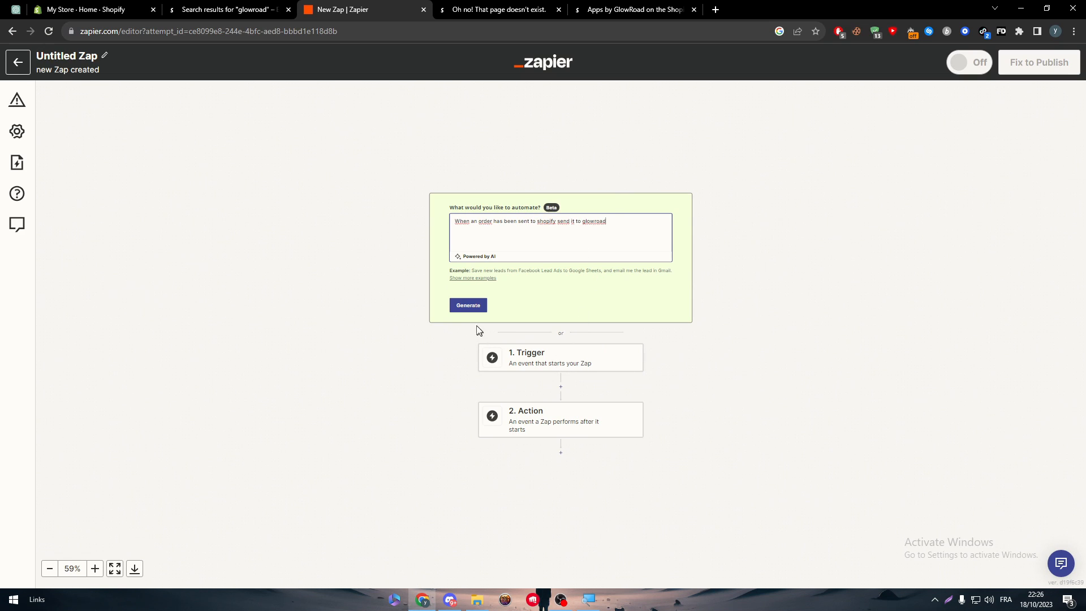
click(467, 304)
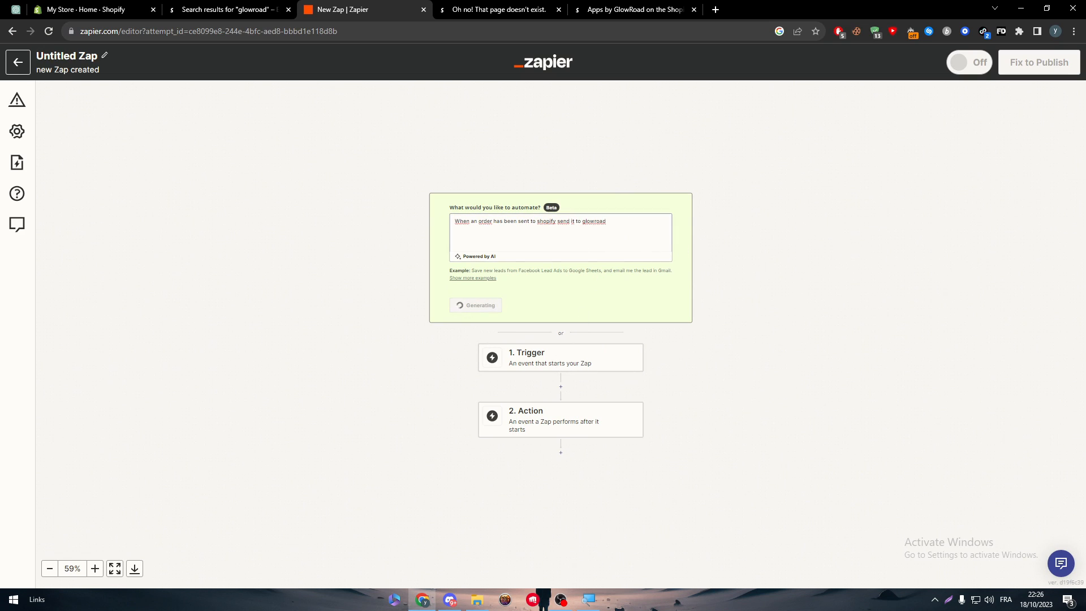
double_click(593, 220)
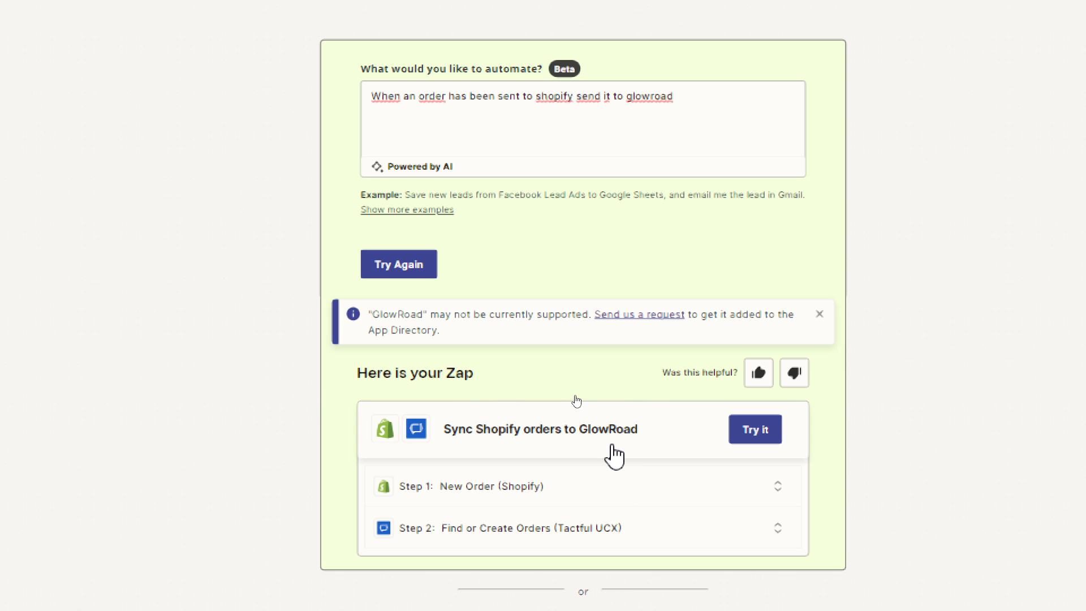
mouse_move(449, 449)
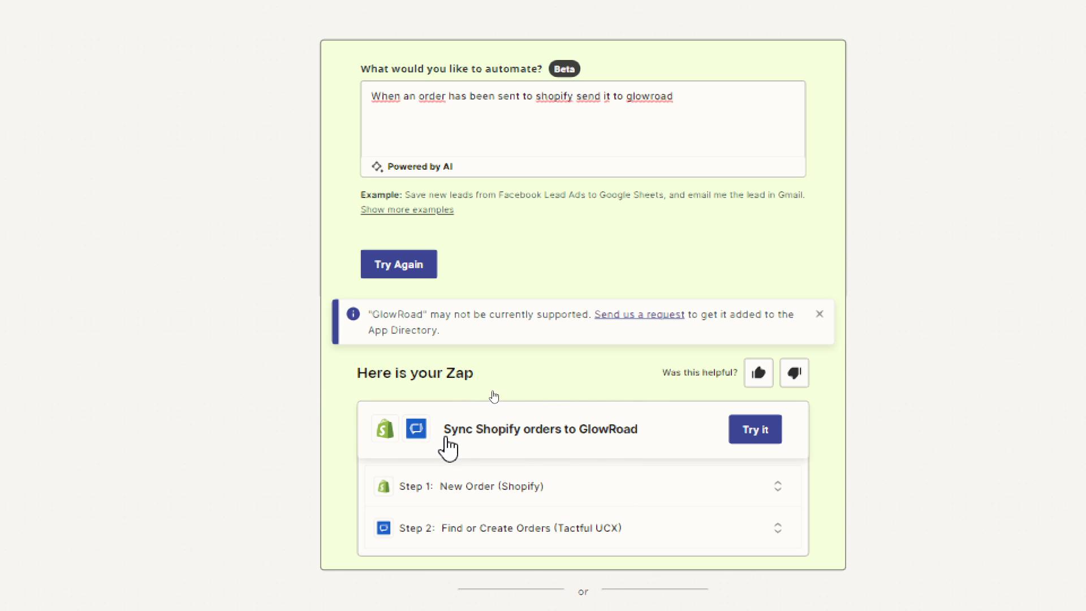
mouse_move(522, 454)
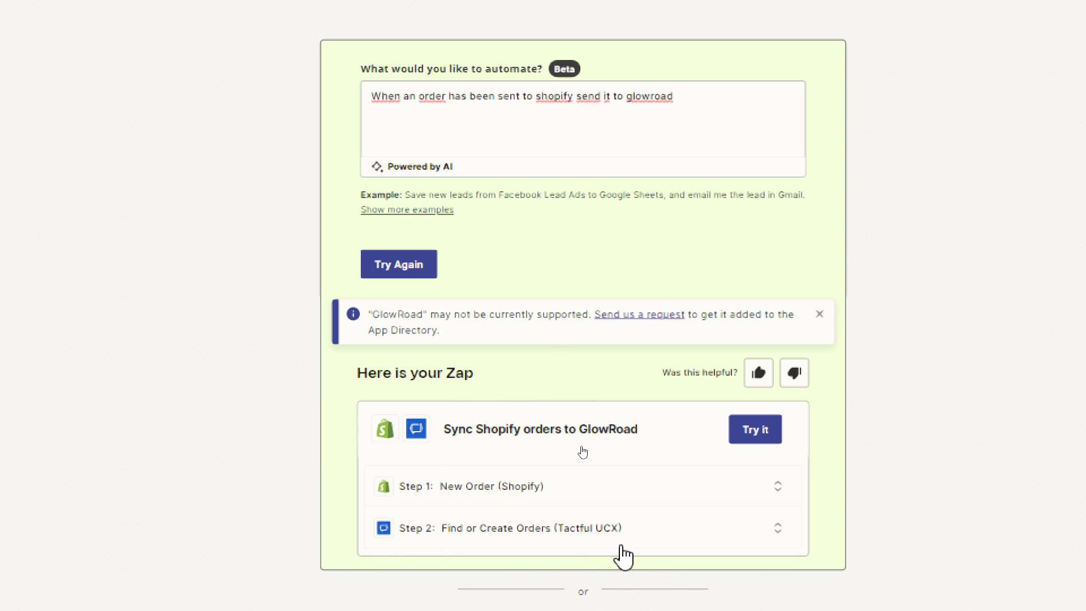
mouse_move(528, 538)
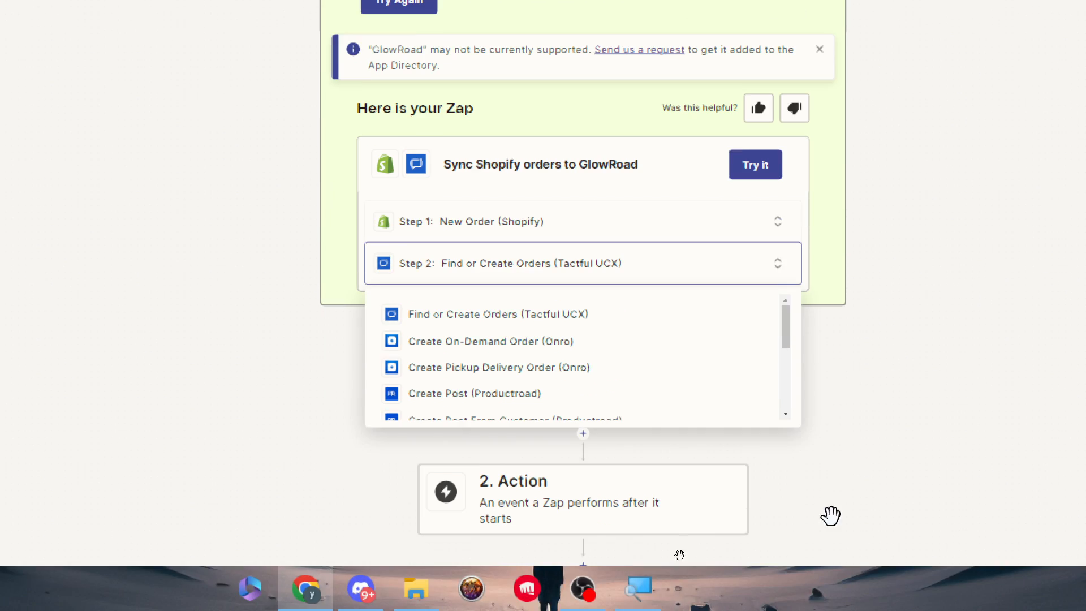
mouse_move(663, 174)
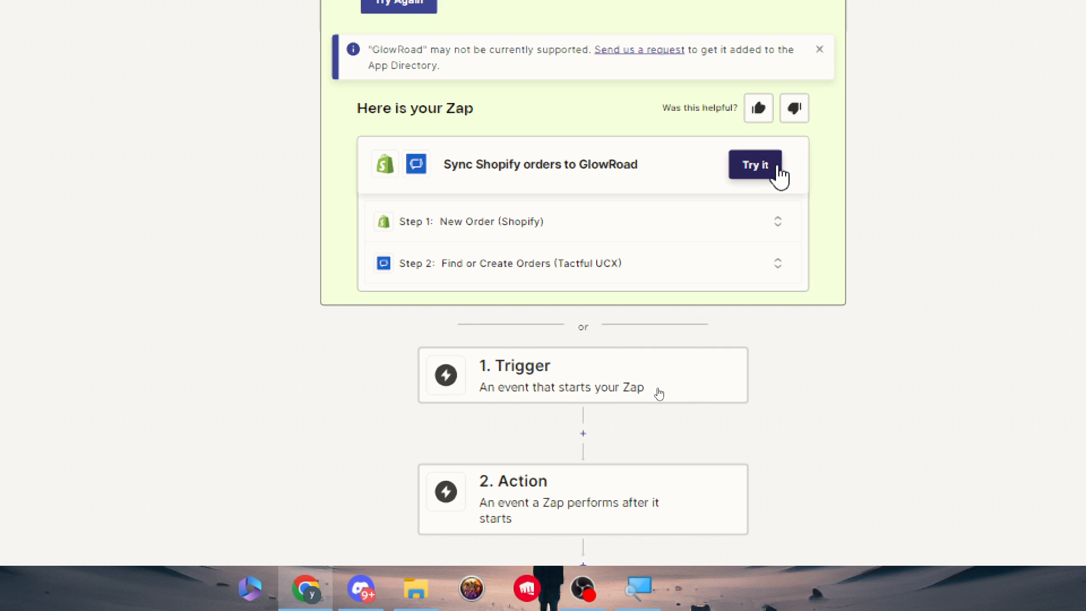
Turn the suggestion into a draft Zap and connect Shopify #6 to its New Order trigger
click(754, 165)
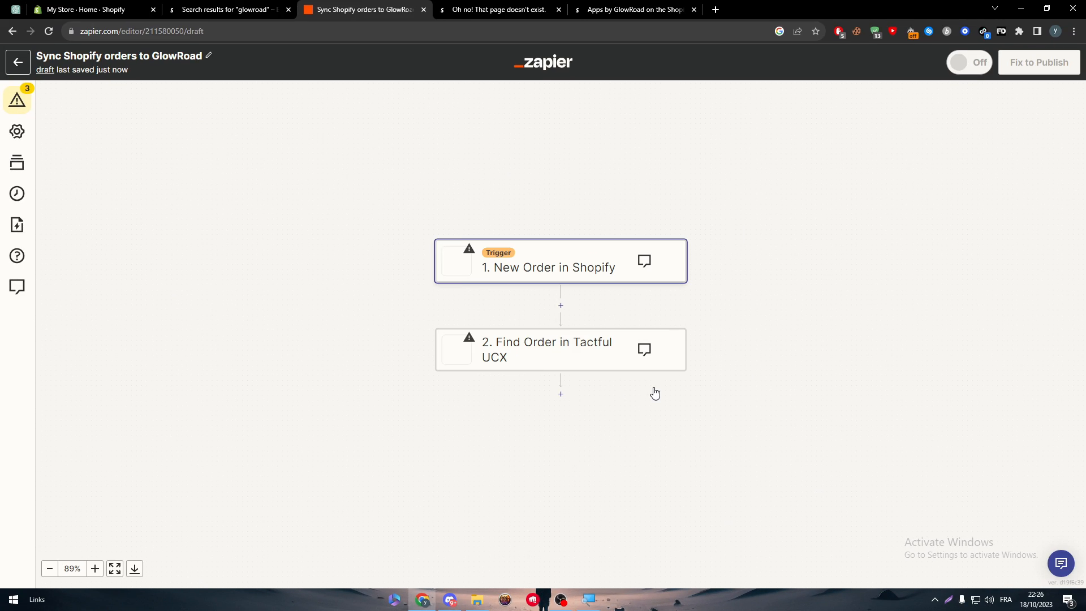
click(560, 266)
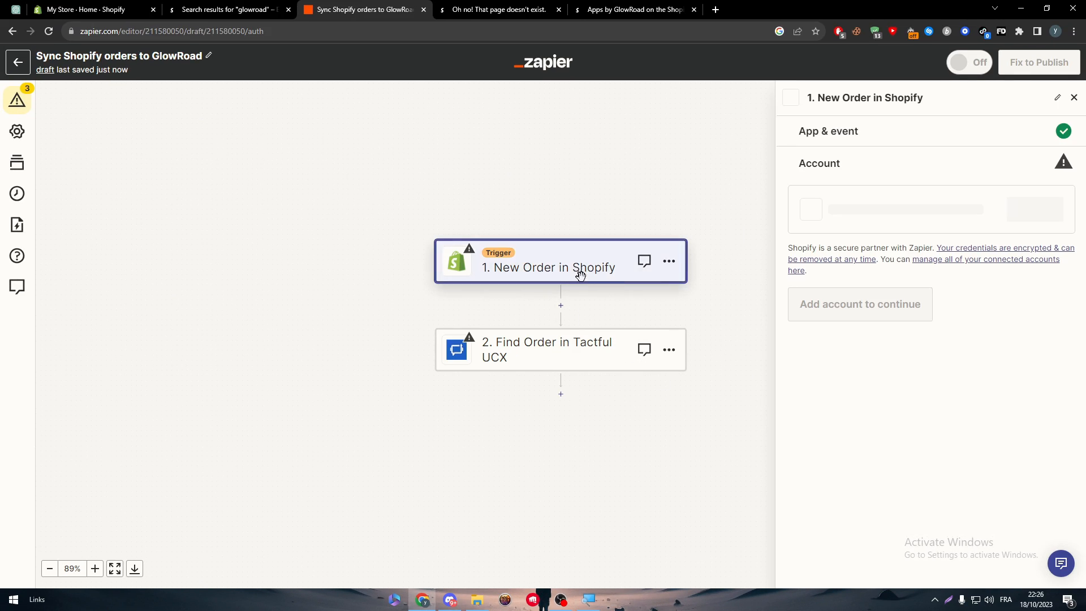
click(1032, 209)
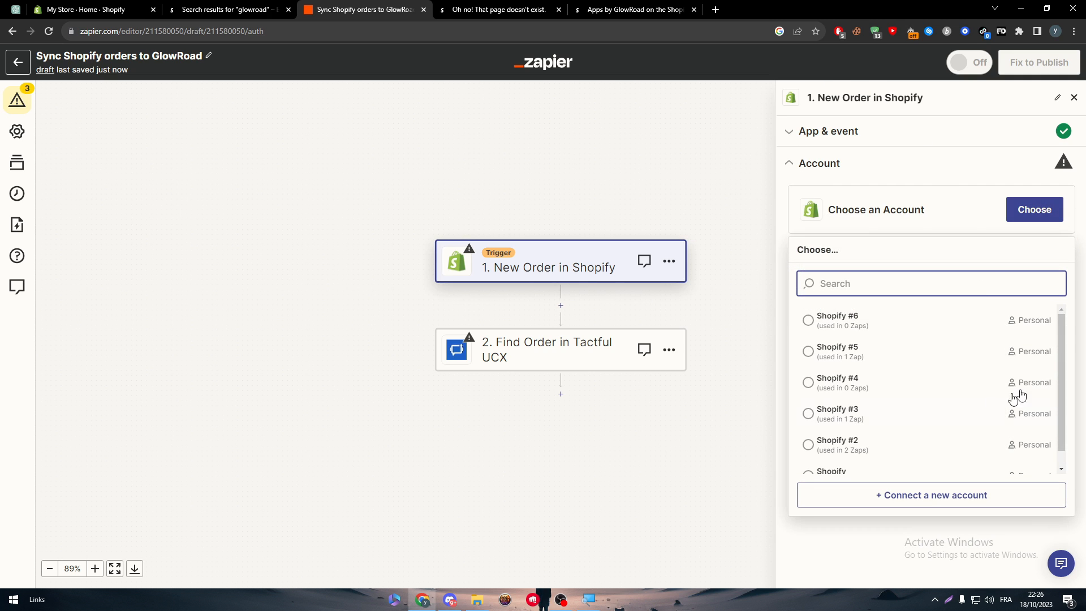
click(837, 320)
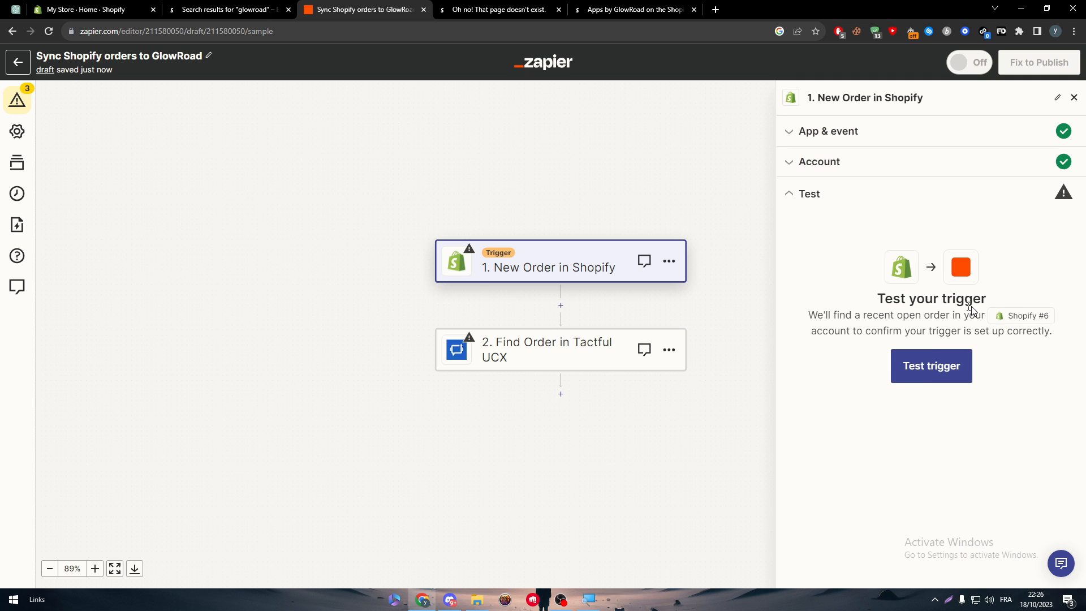
Test the trigger, then return to the glowroad App Store results tab
click(930, 365)
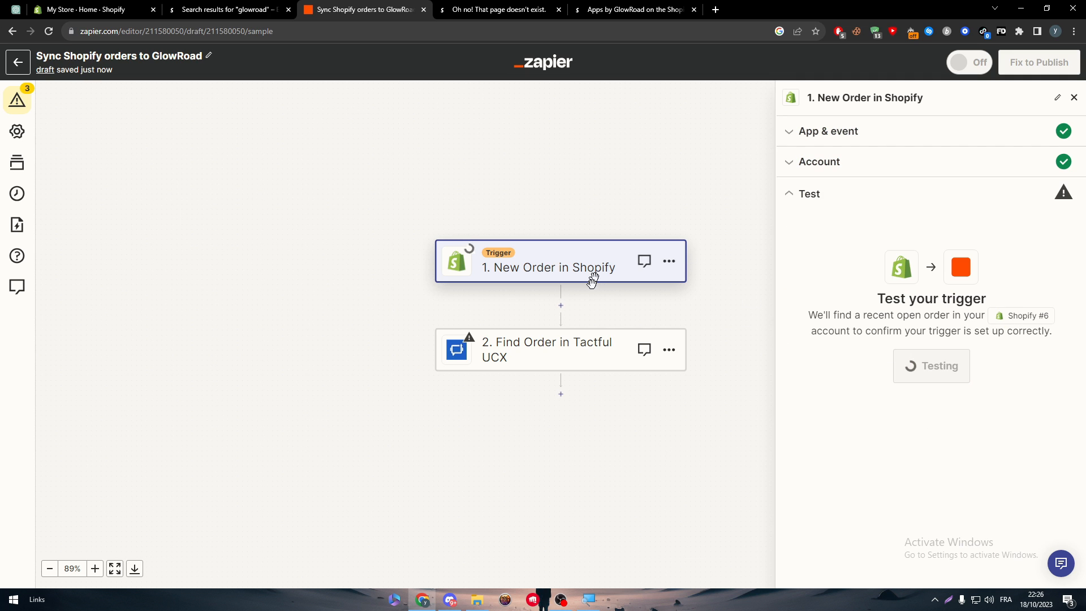
click(931, 365)
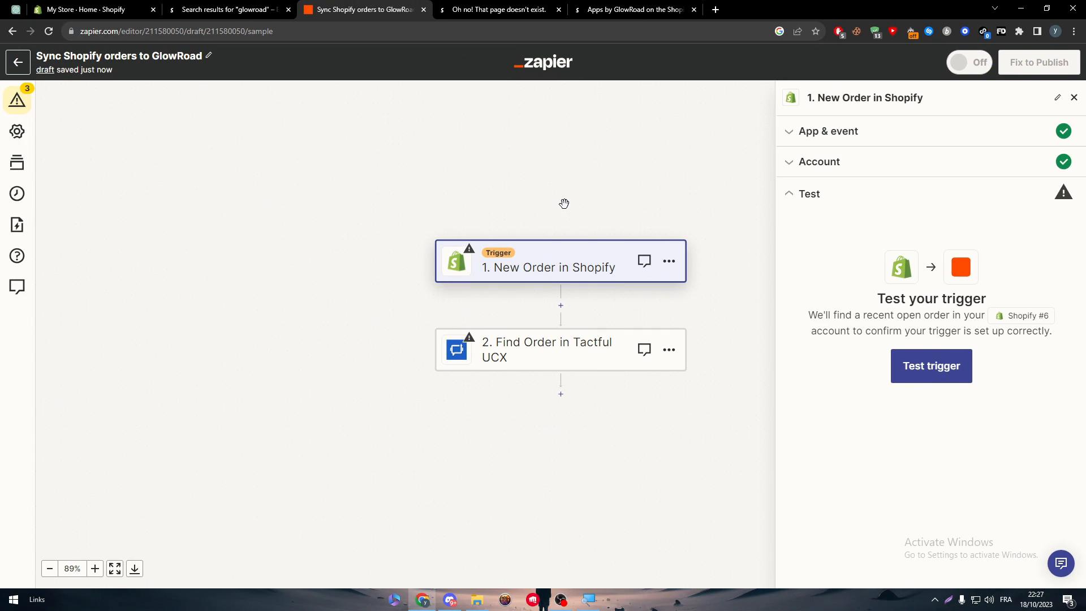
mouse_move(677, 189)
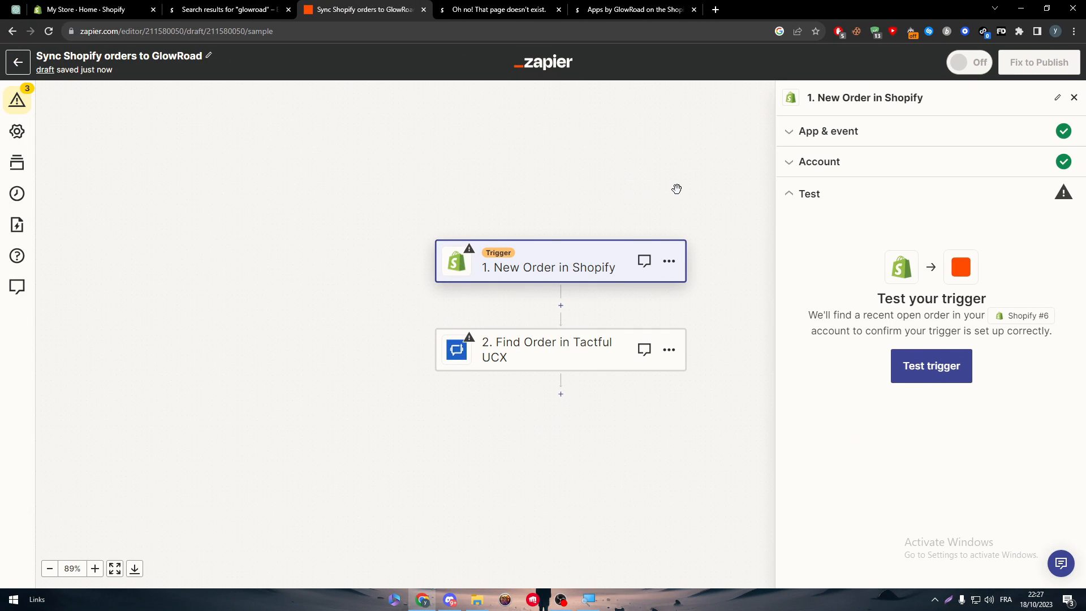
click(228, 10)
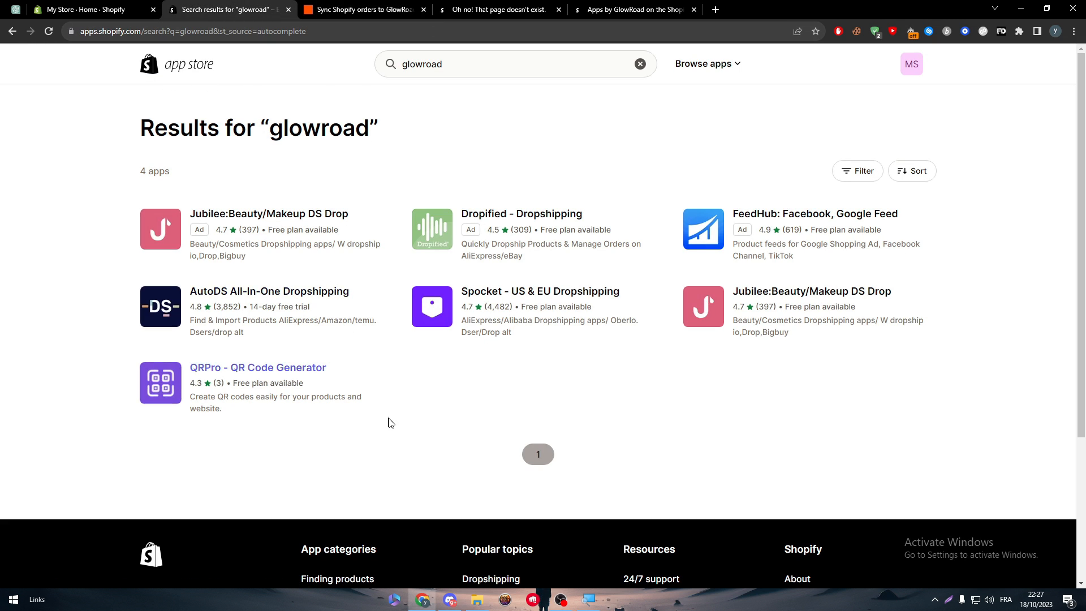
mouse_move(564, 476)
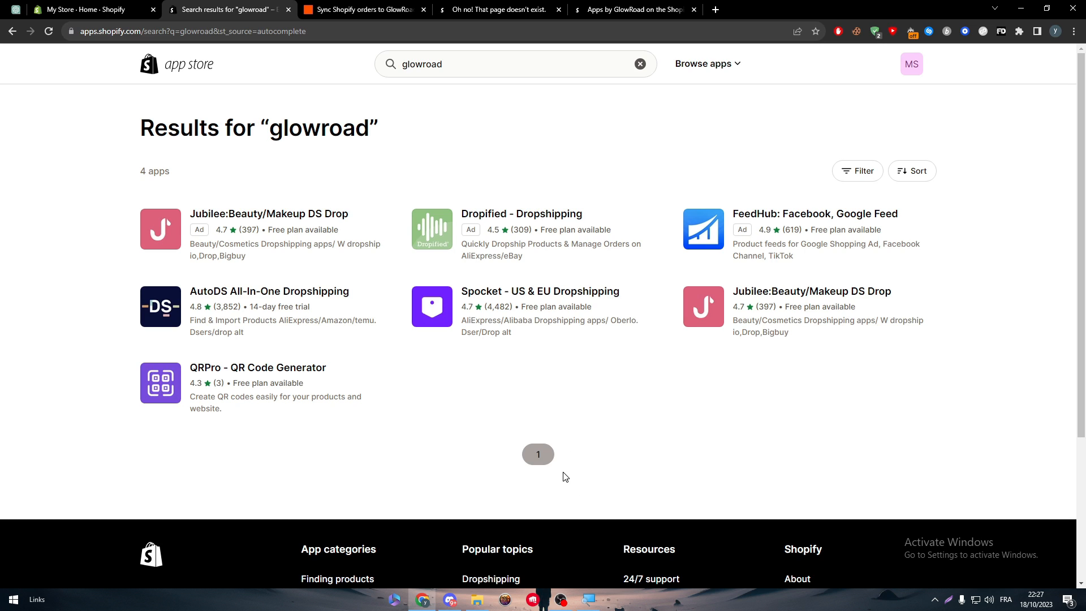